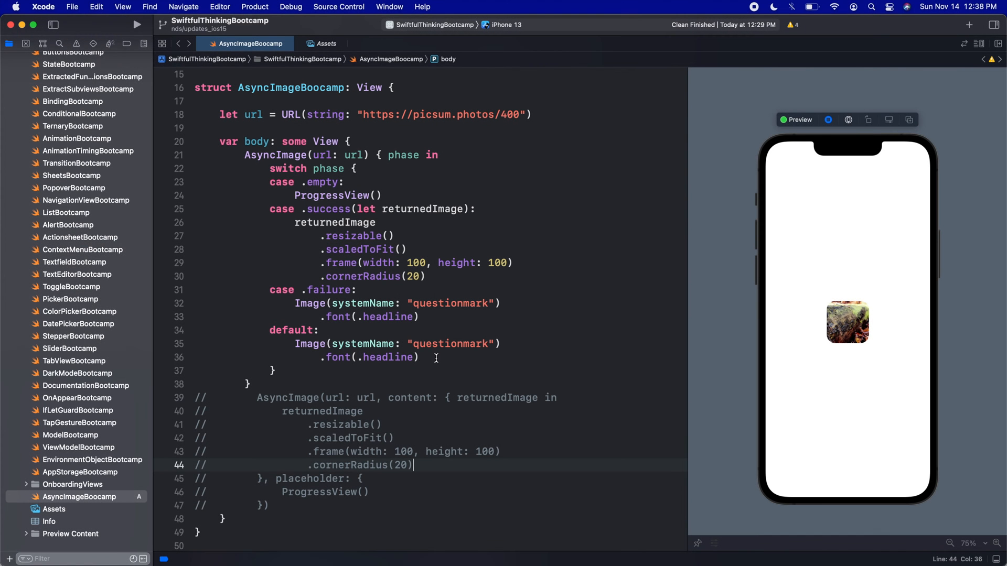
mouse_move(438, 351)
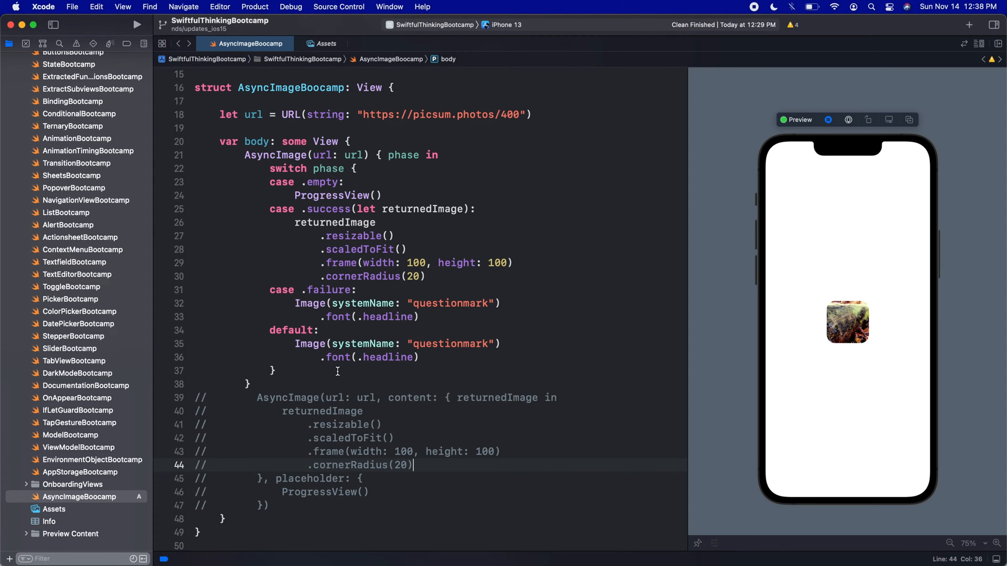
mouse_move(320, 379)
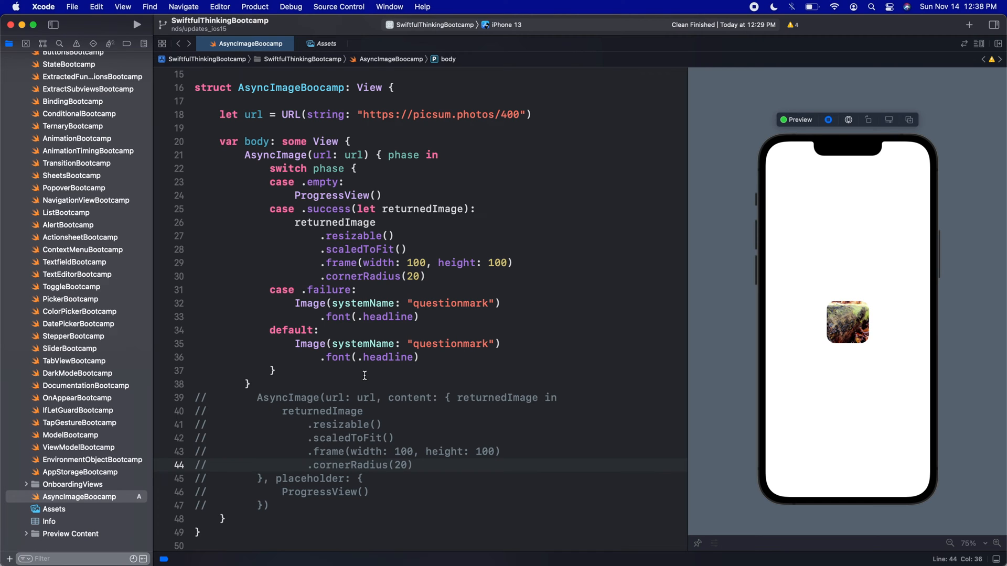
mouse_move(81, 500)
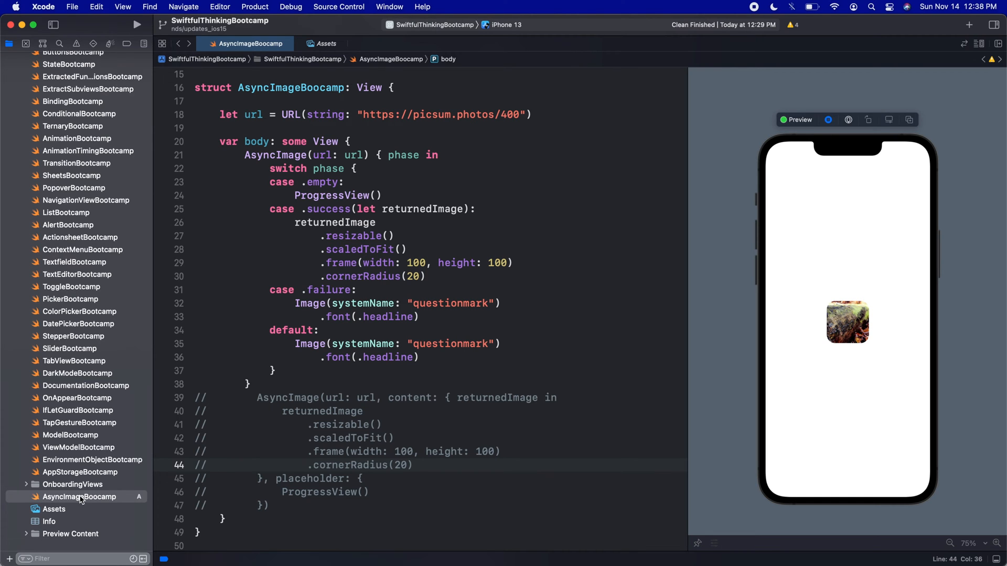
Create a new SwiftUI View file named BackgroundMaterialsBootcamp from the project navigator's New File dialog.
right_click(81, 496)
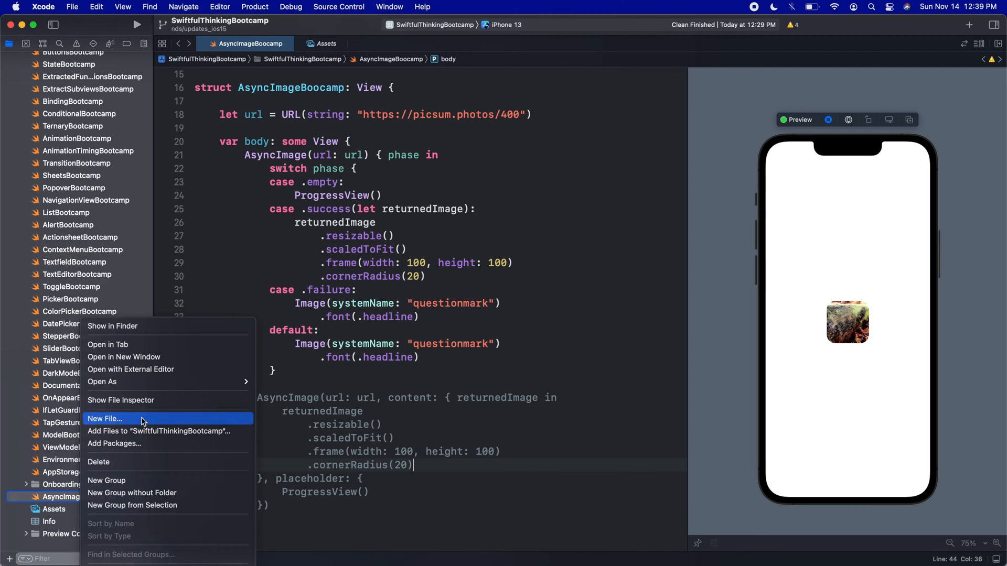
click(107, 419)
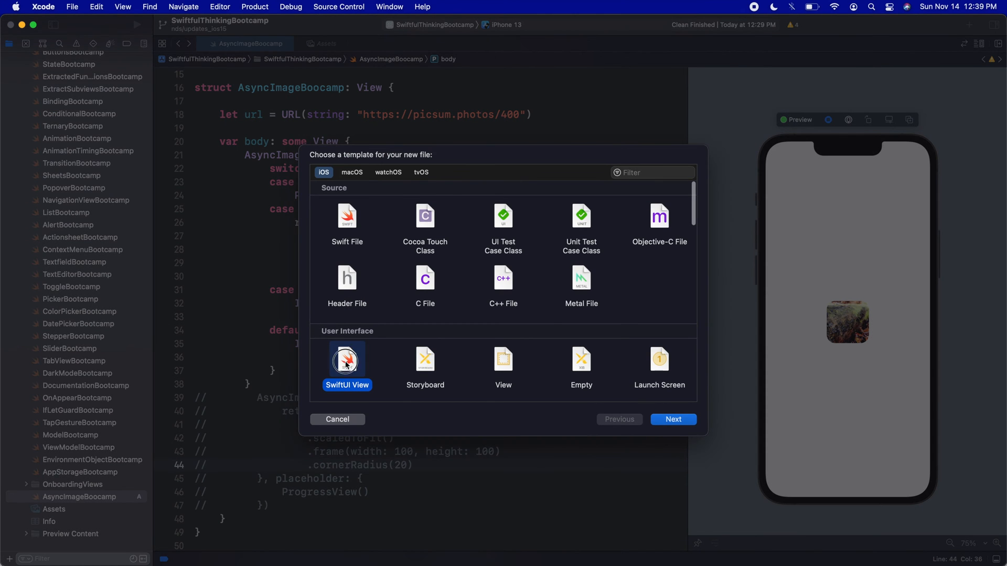
click(673, 420)
text(BackgroundMaterialsBootcamp)
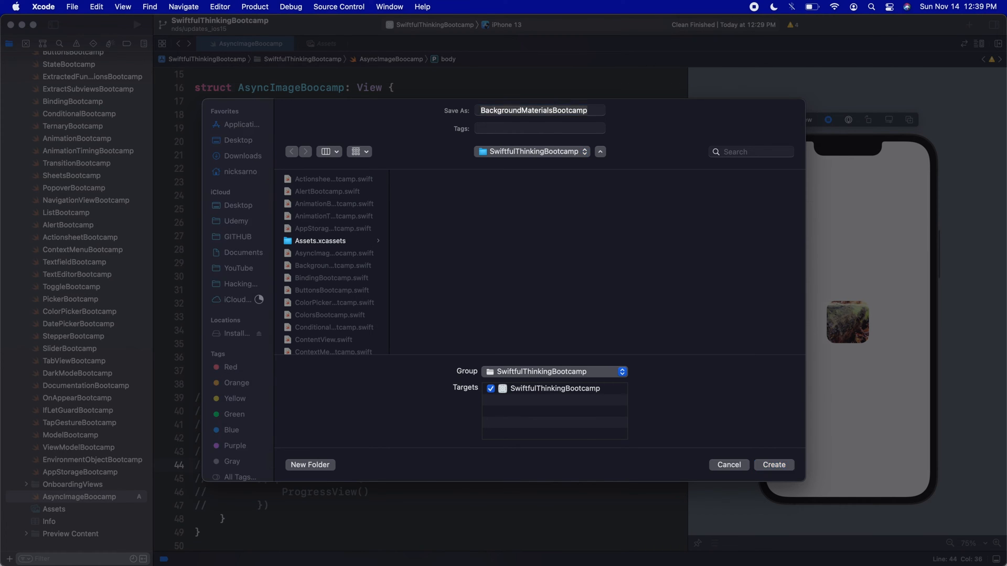
click(772, 464)
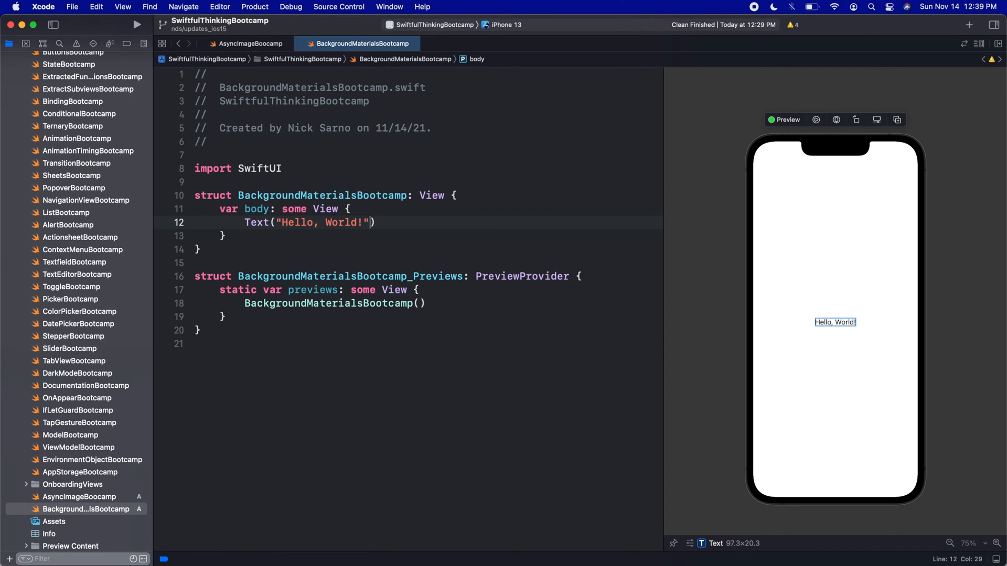
mouse_move(475, 208)
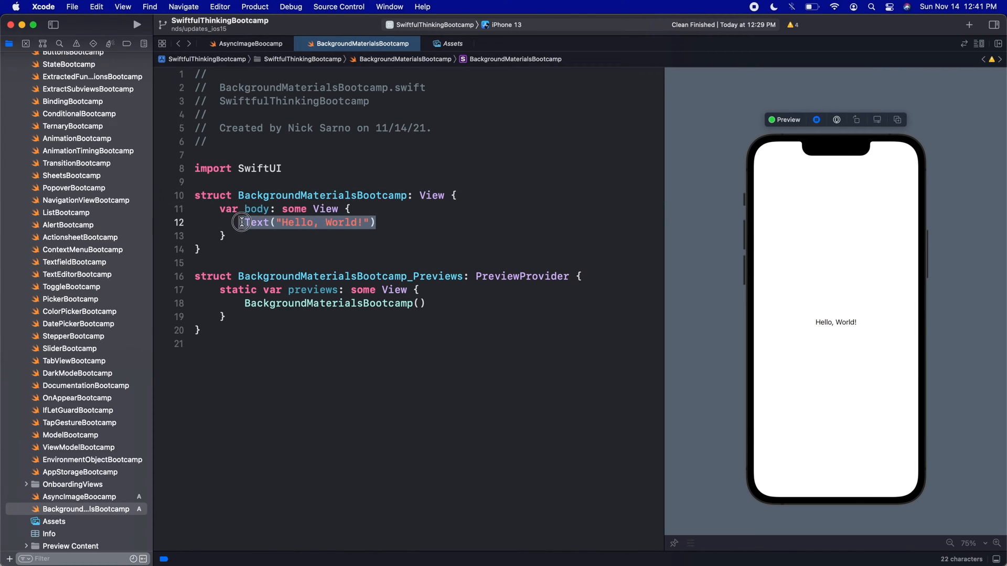
Write a VStack with Spacer() and an inner VStack { Text("HI") } sized 350 high with a black background.
text(VStack {)
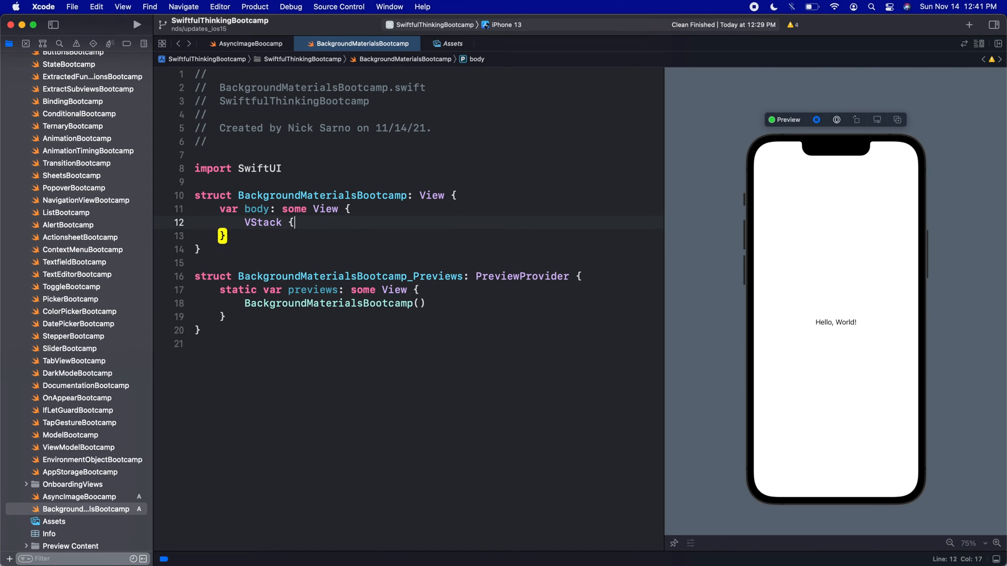
text(Spacer())
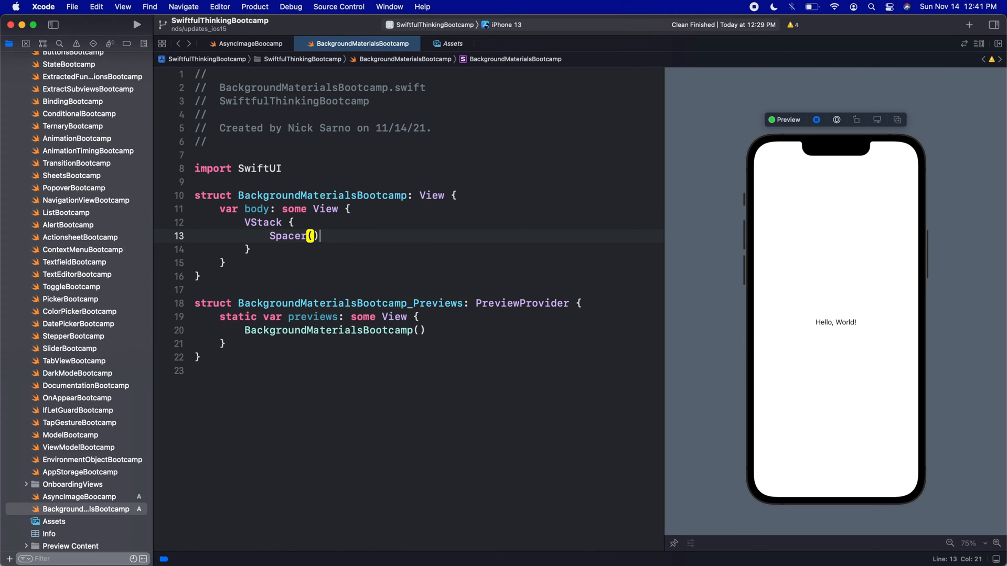
text(Vst)
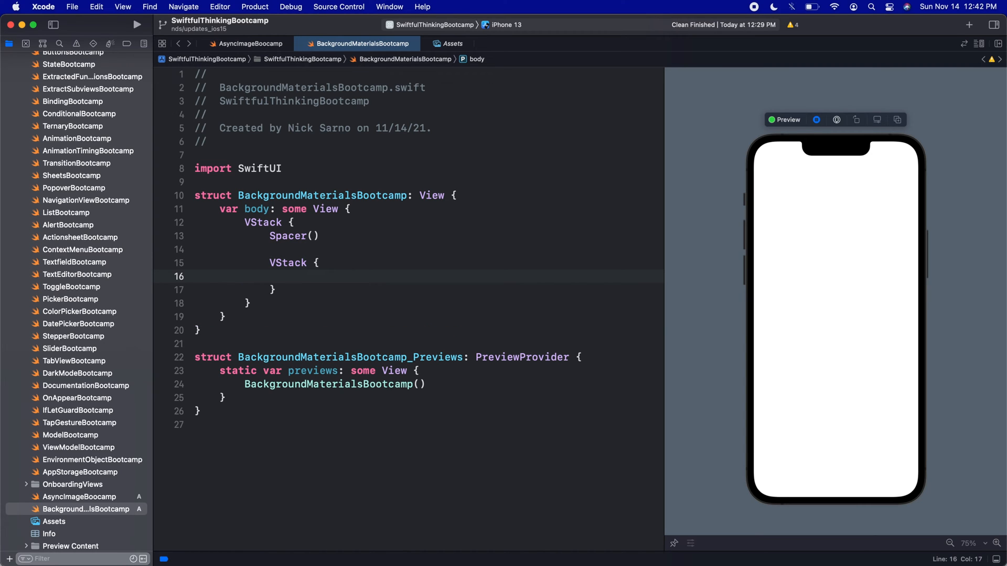
text(.f)
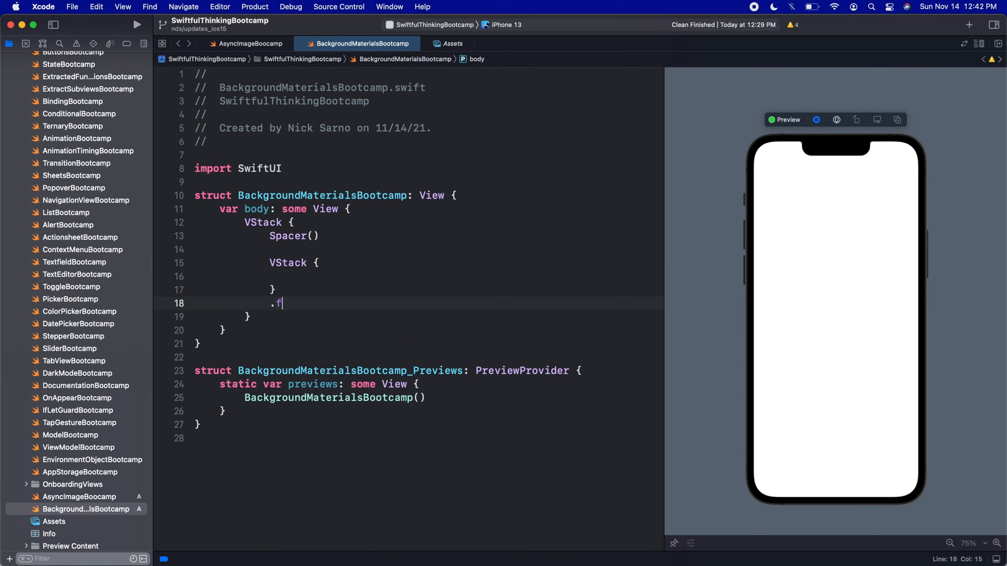
text(rame(height: 350)
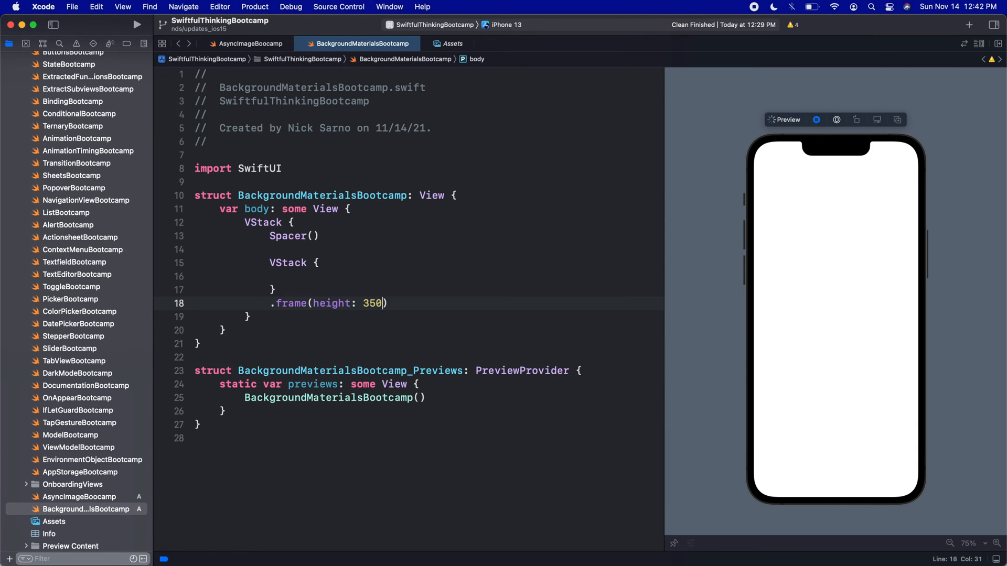
text(.b)
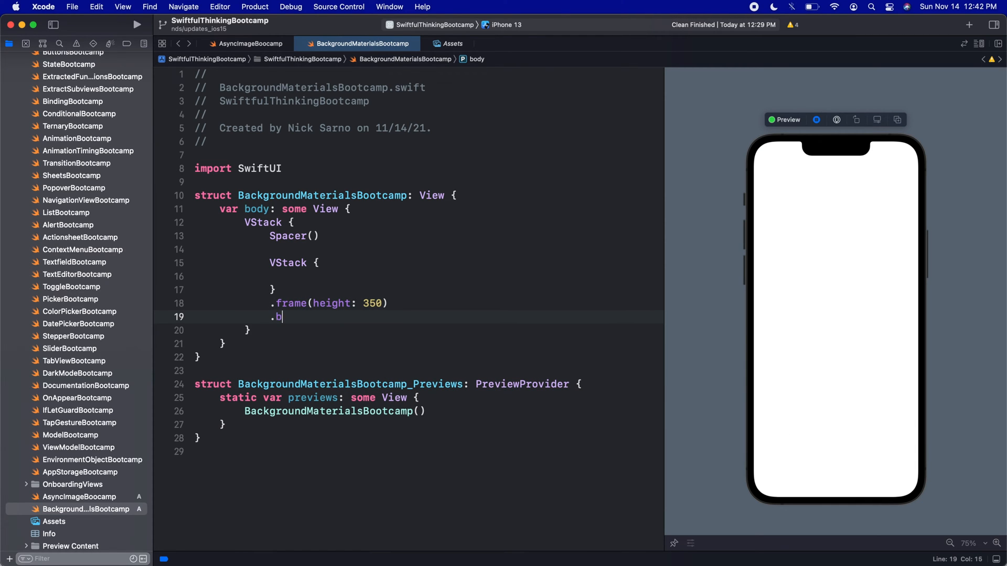
text(ackground(Color.black))
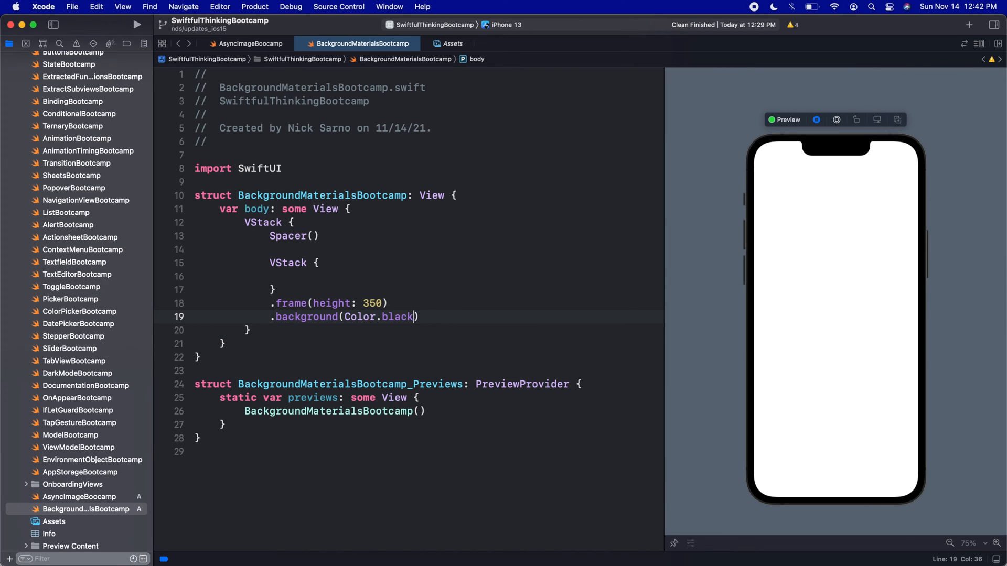
text(Text("H"))
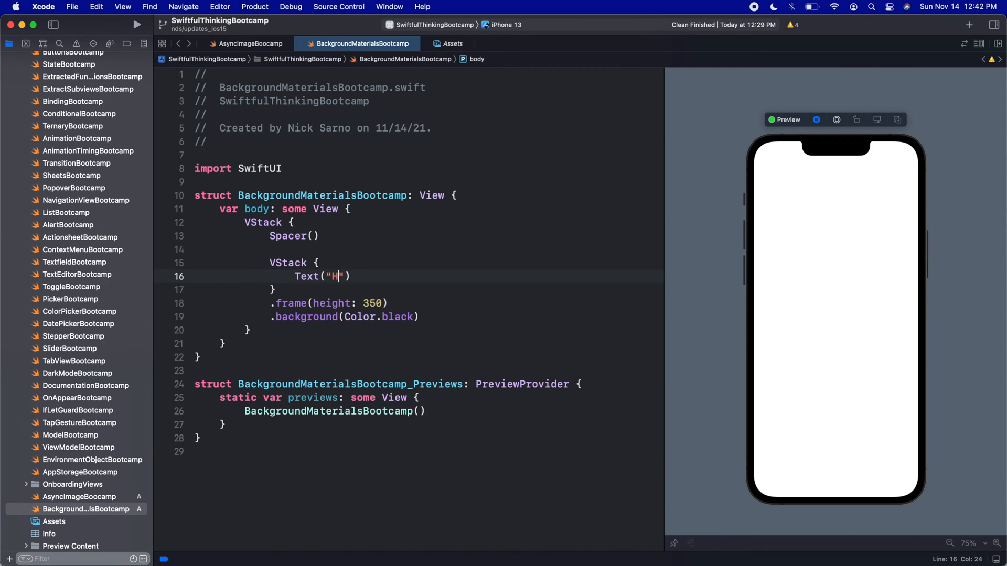
text(I)
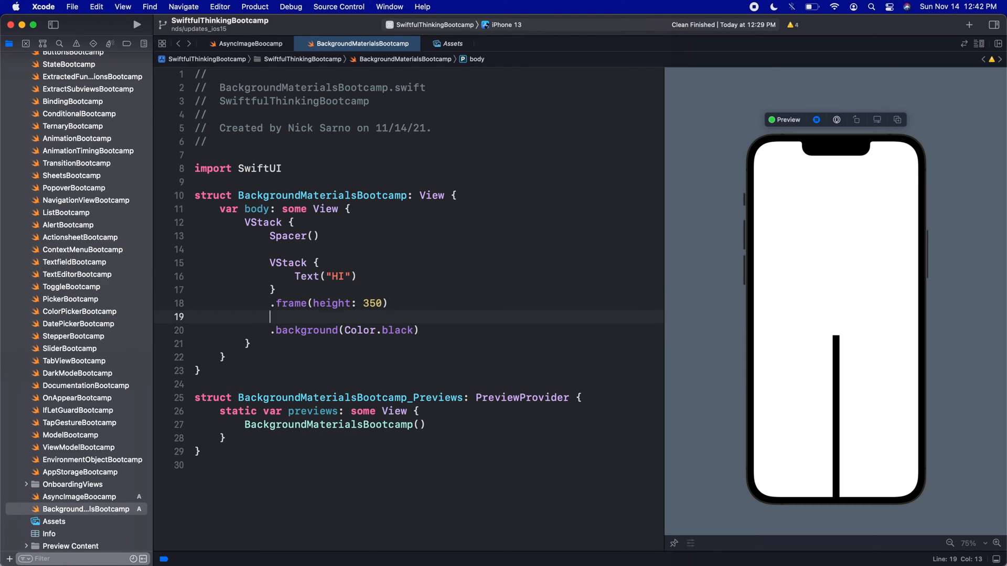
Make the panel full width with corner radius 30, add .ignoresSafeArea() and begin an outer .background modifier.
text(.frame(maxWidth: .infinity)
text(.cornerRadius()
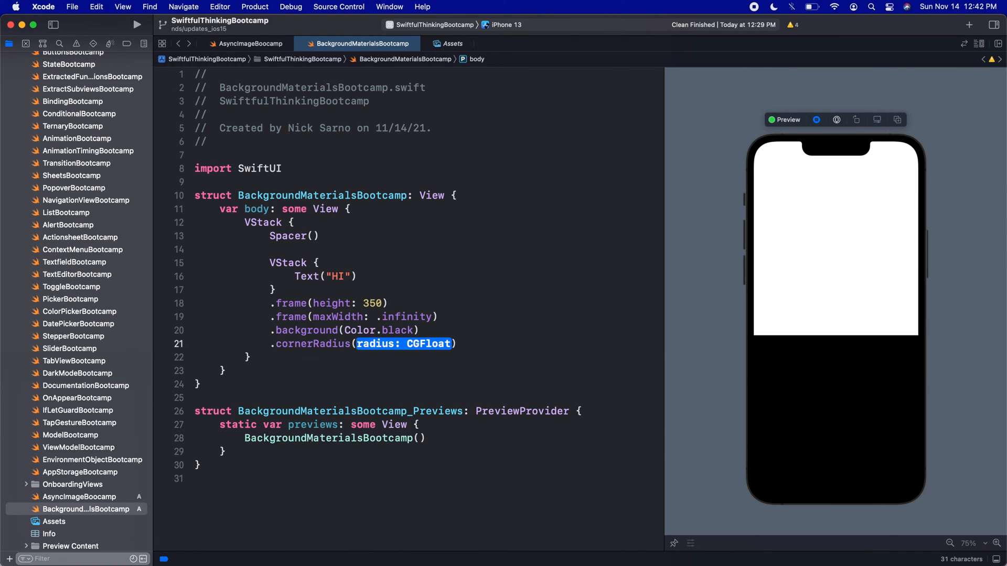
text(20)
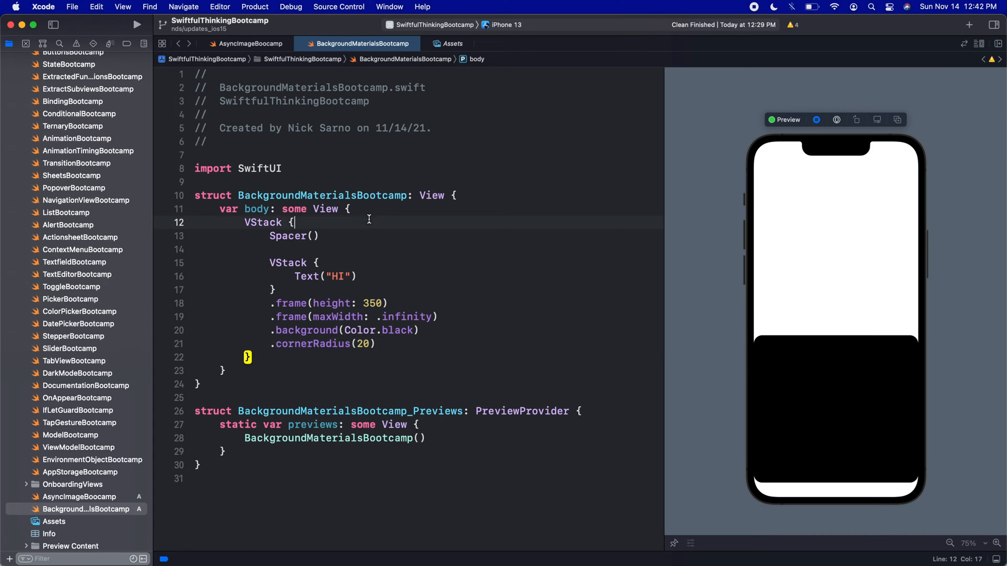
text(.igno)
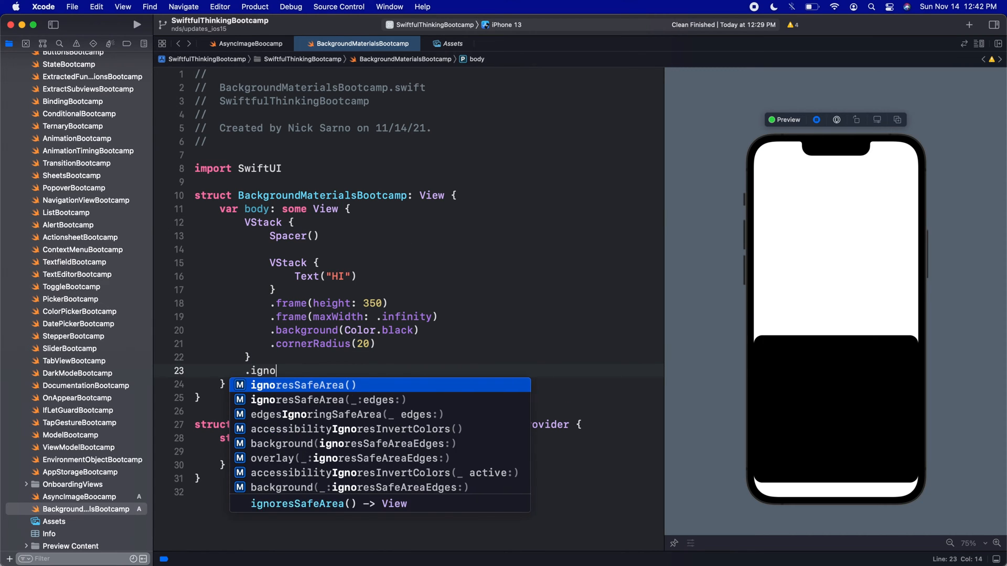
key(Return)
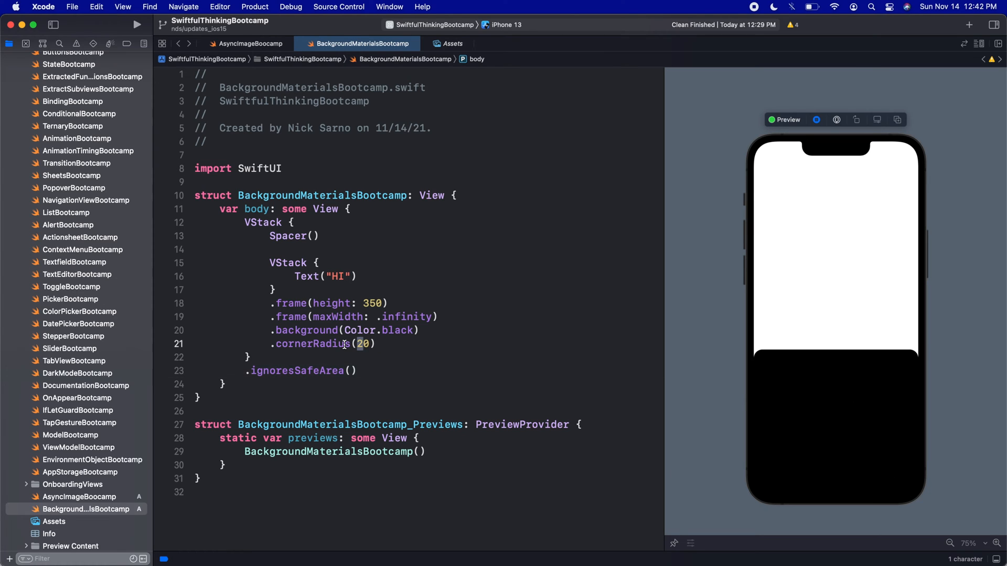
text(3)
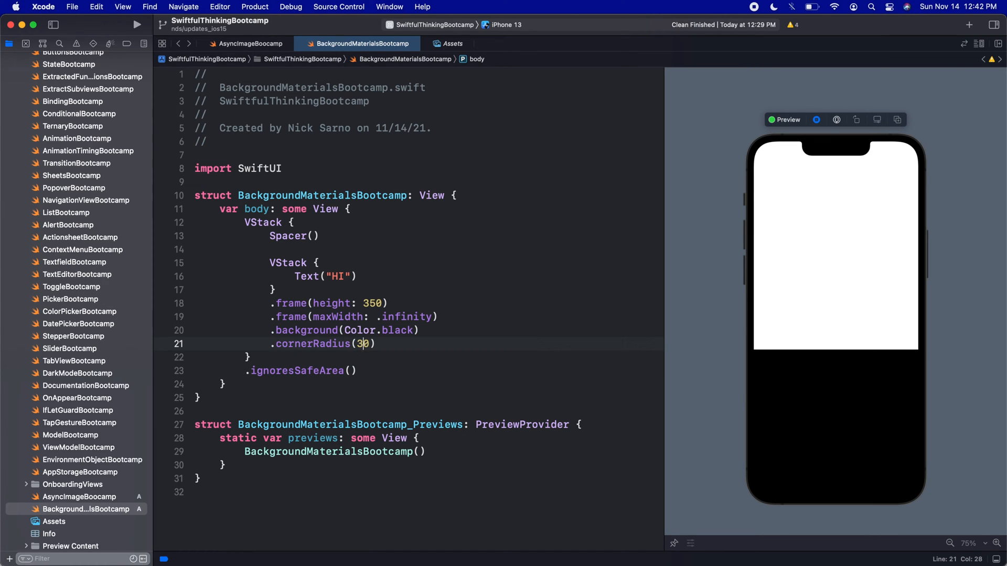
text(.background()
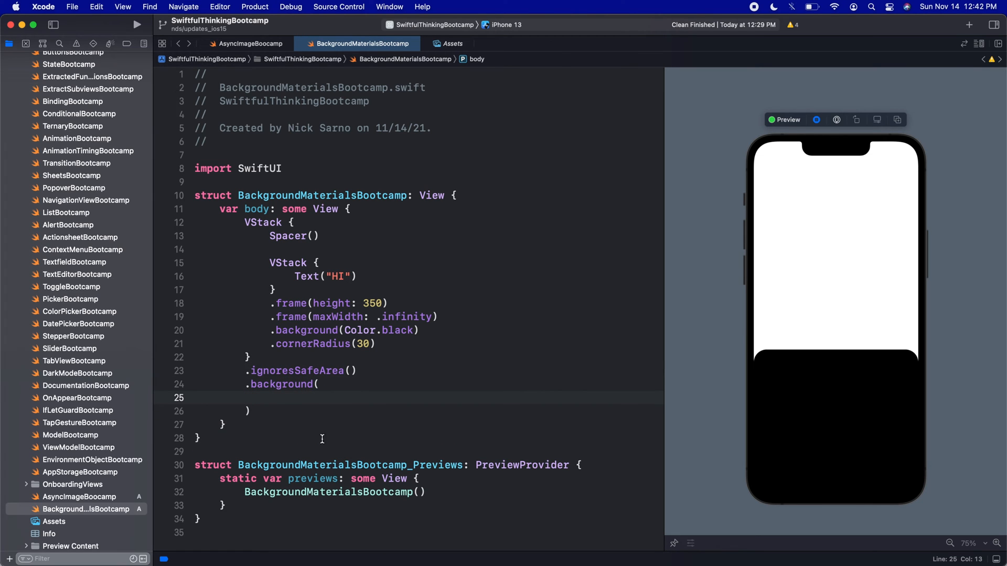
click(54, 521)
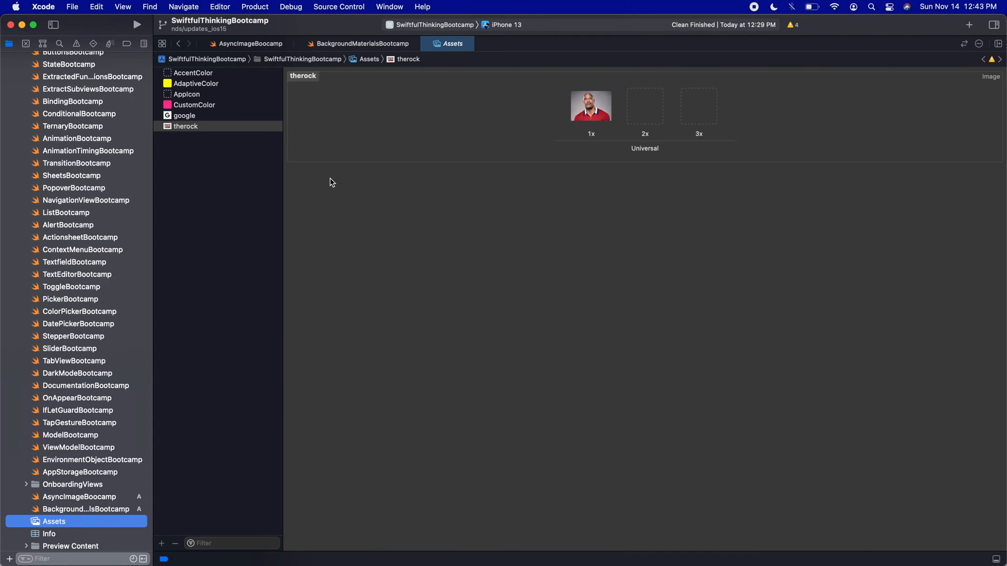
click(186, 126)
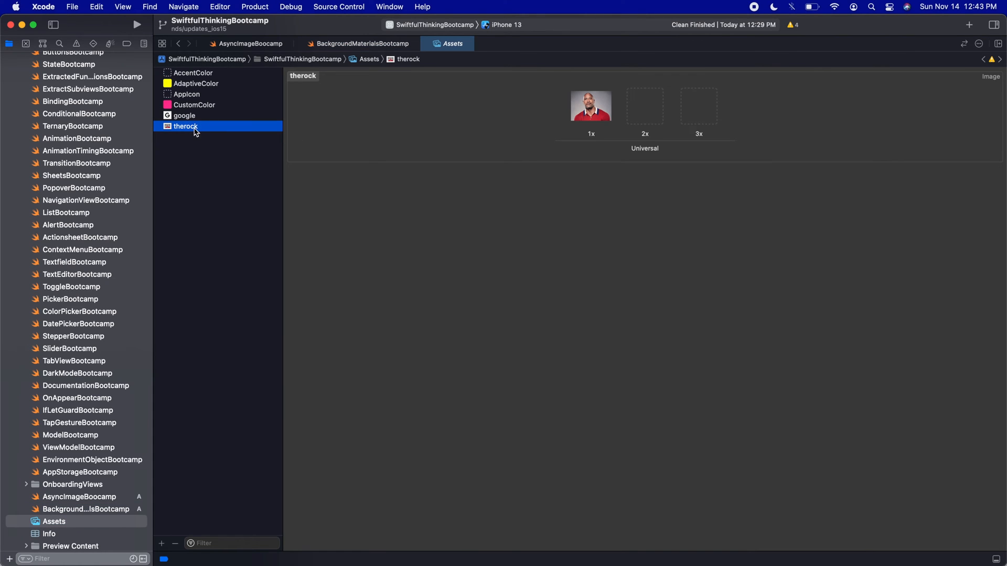
mouse_move(218, 58)
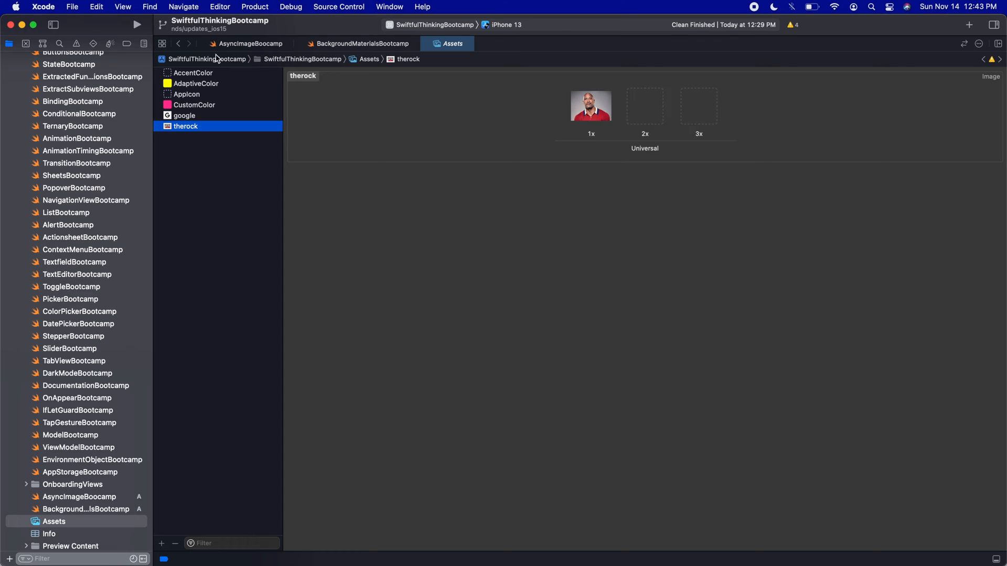
click(357, 43)
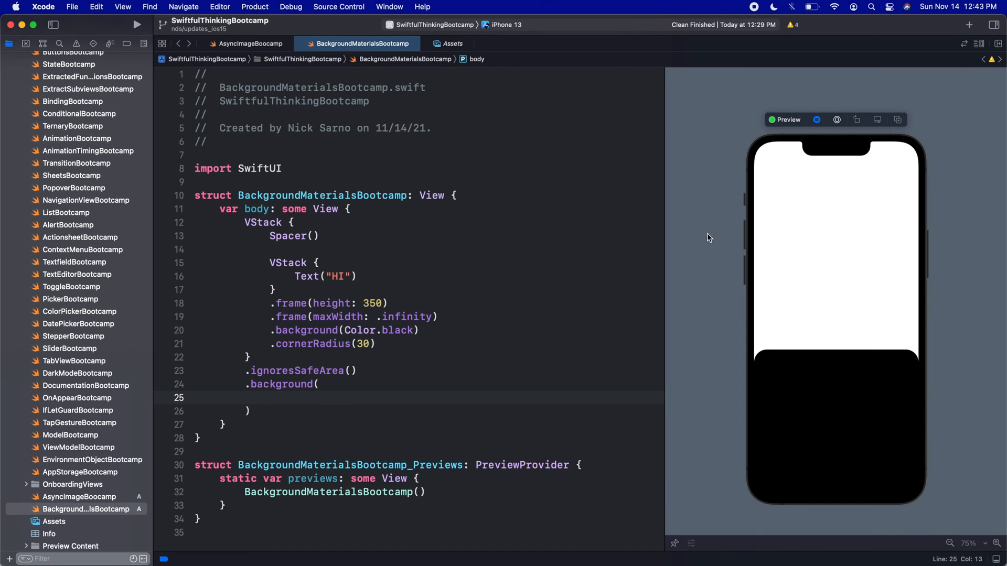
Set the outer background to Image("therock") so the photo fills the screen behind the panel.
text(Image("therock)
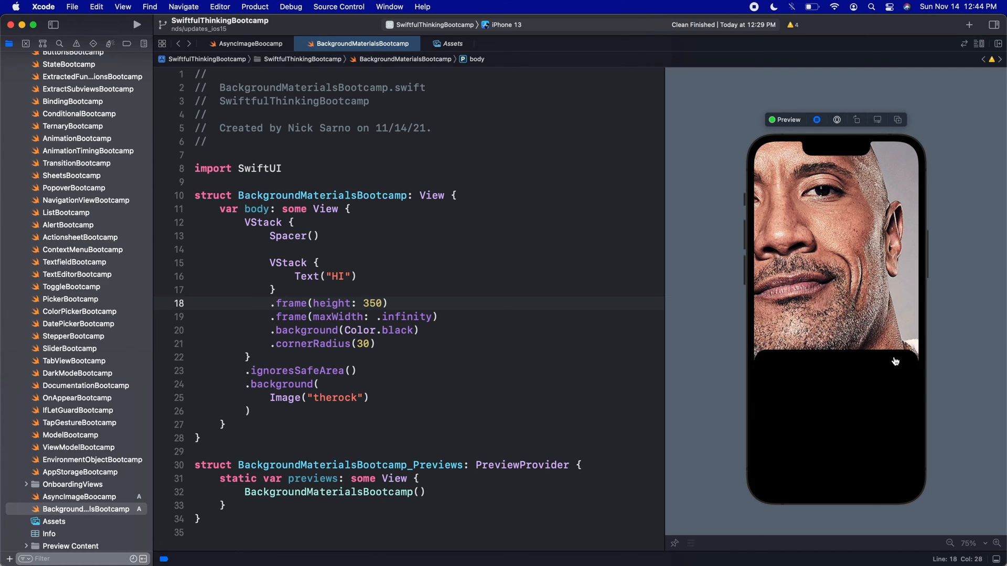
mouse_move(836, 450)
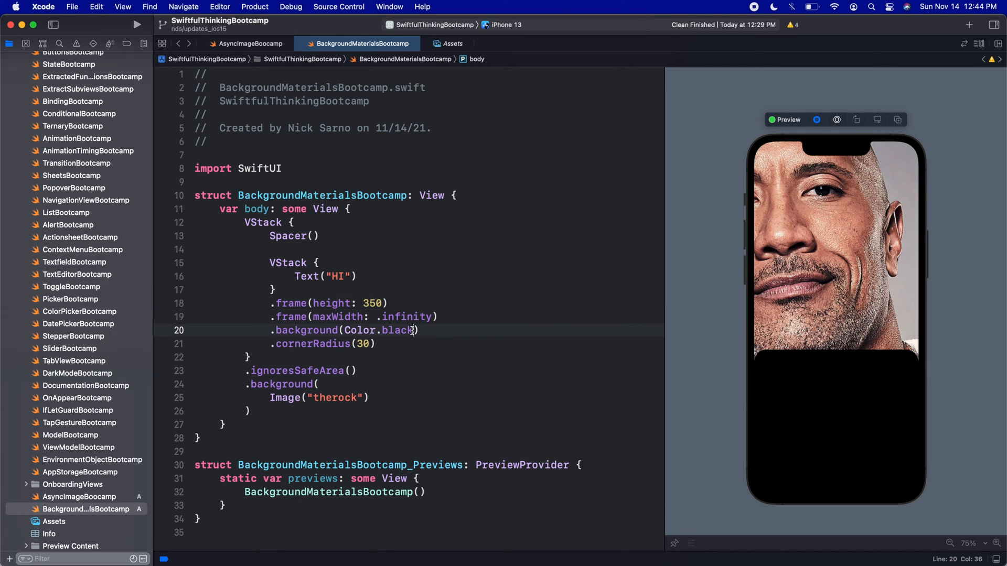
Change the panel background to Color.black.opacity(0.5) so the photo shows through.
text(.opacity(0.5)
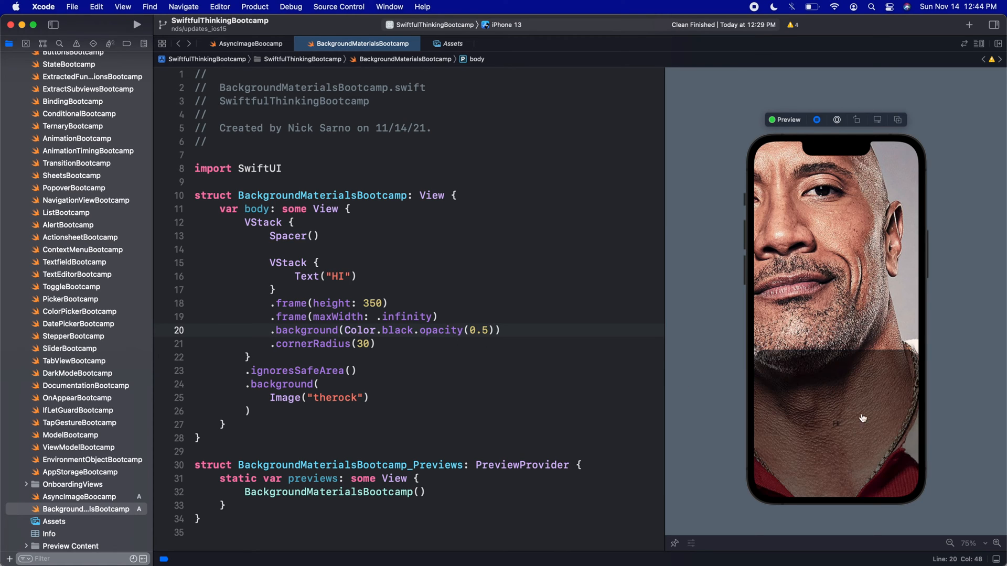
mouse_move(839, 411)
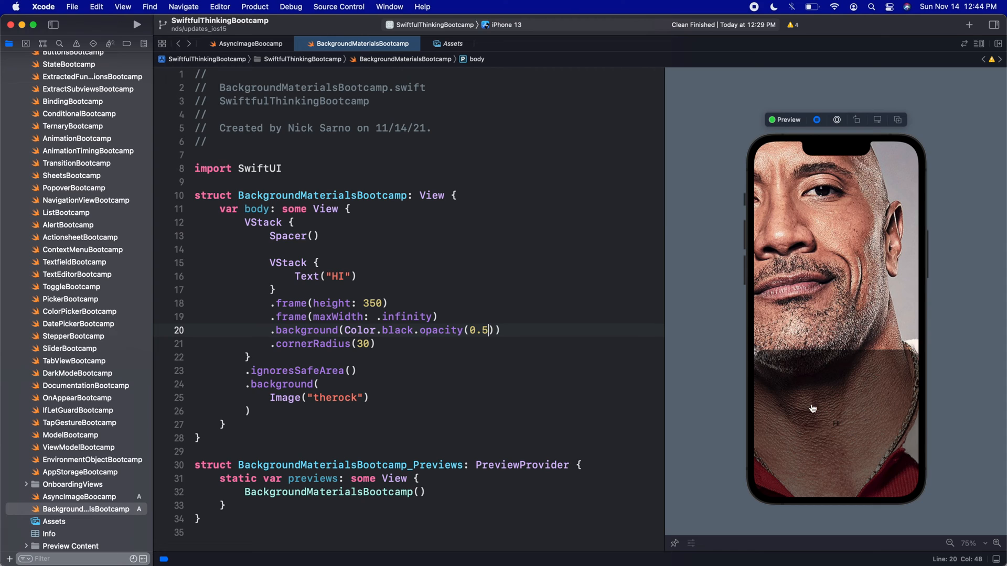
mouse_move(880, 434)
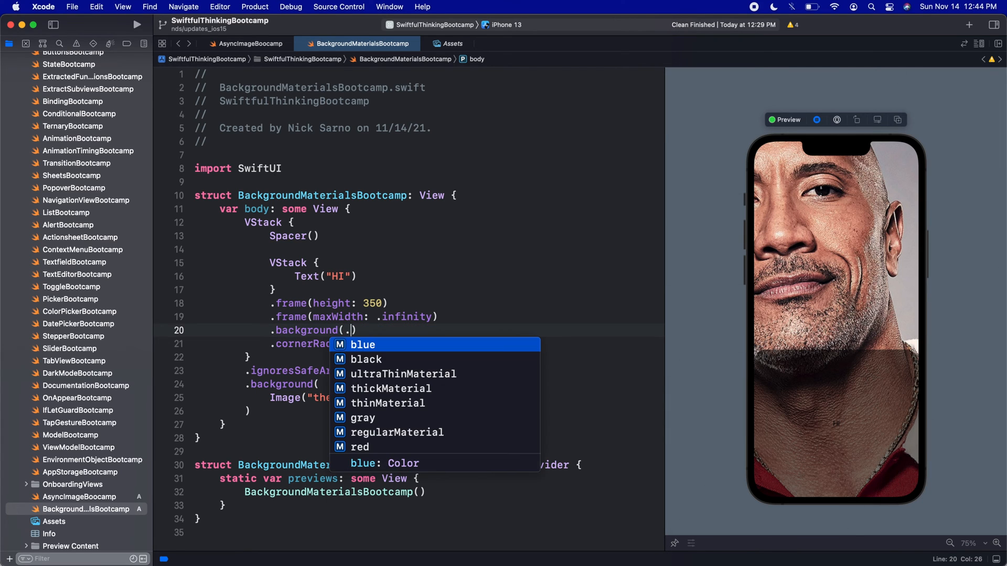
Replace the translucent black with a .thinMaterial background, giving the panel a frosted look.
text(material)
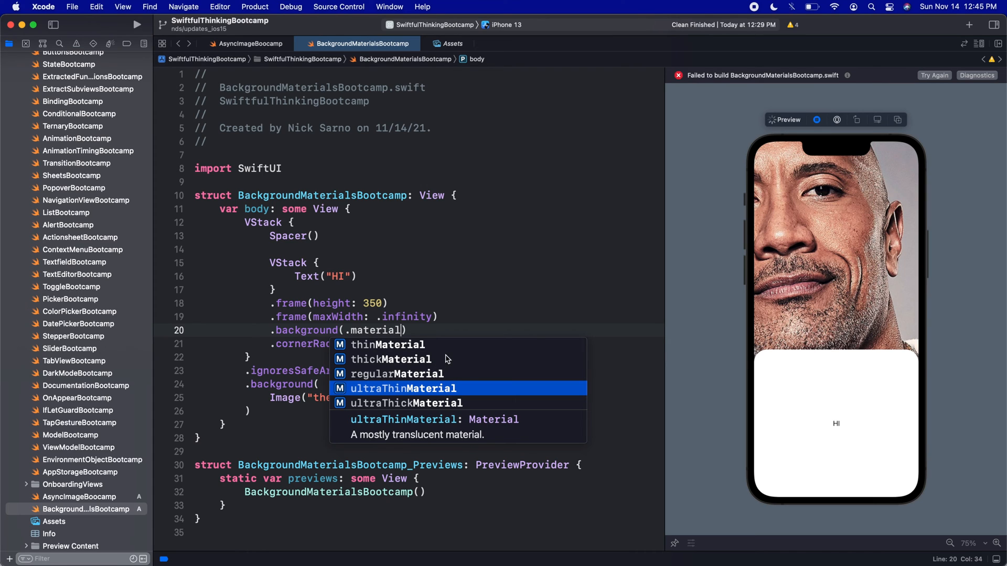
mouse_move(453, 353)
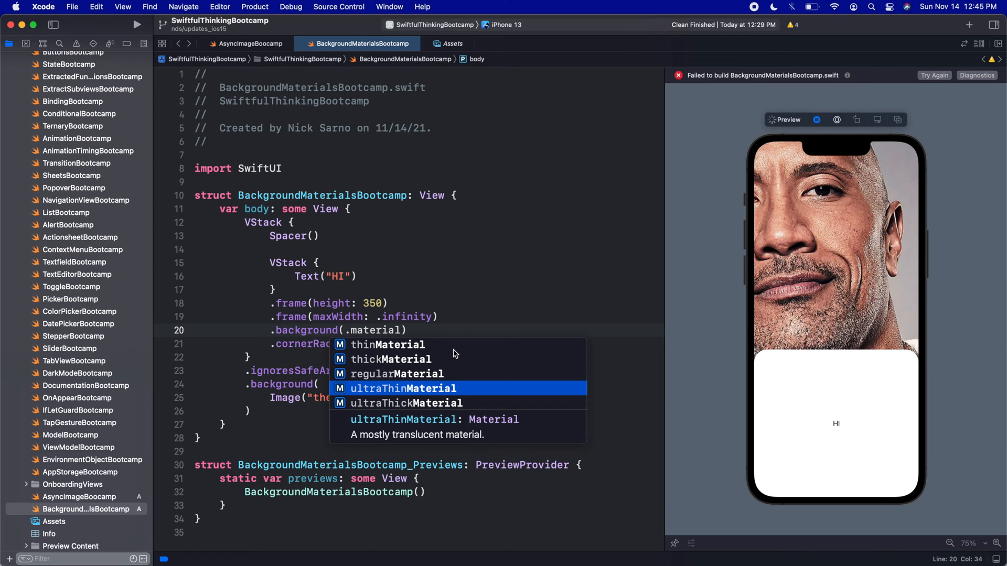
mouse_move(675, 401)
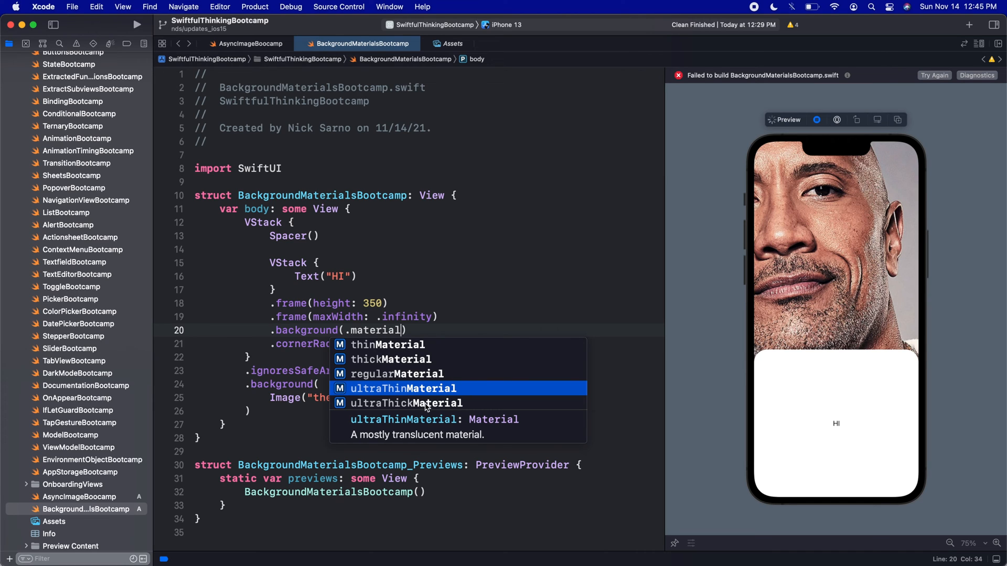
mouse_move(380, 357)
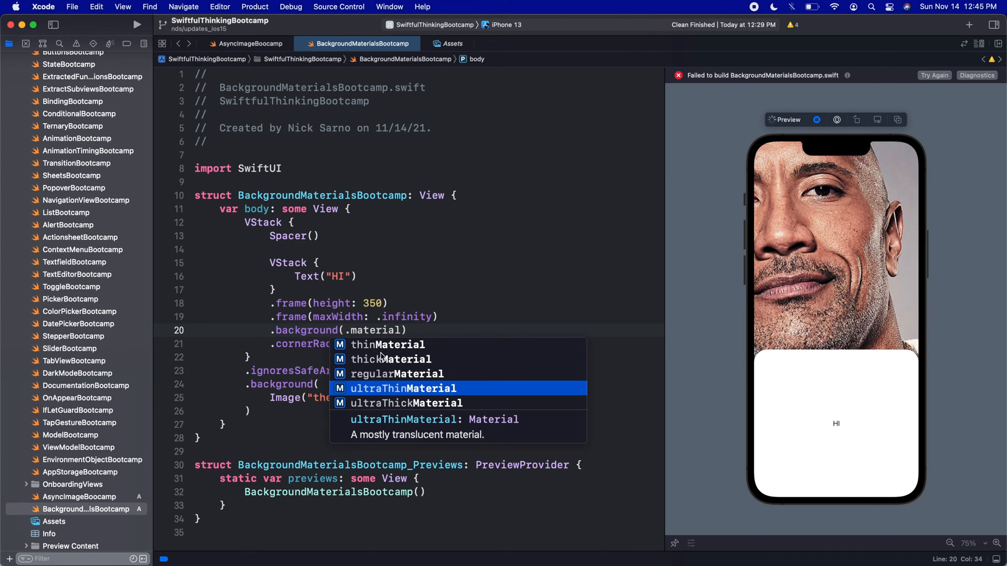
click(387, 345)
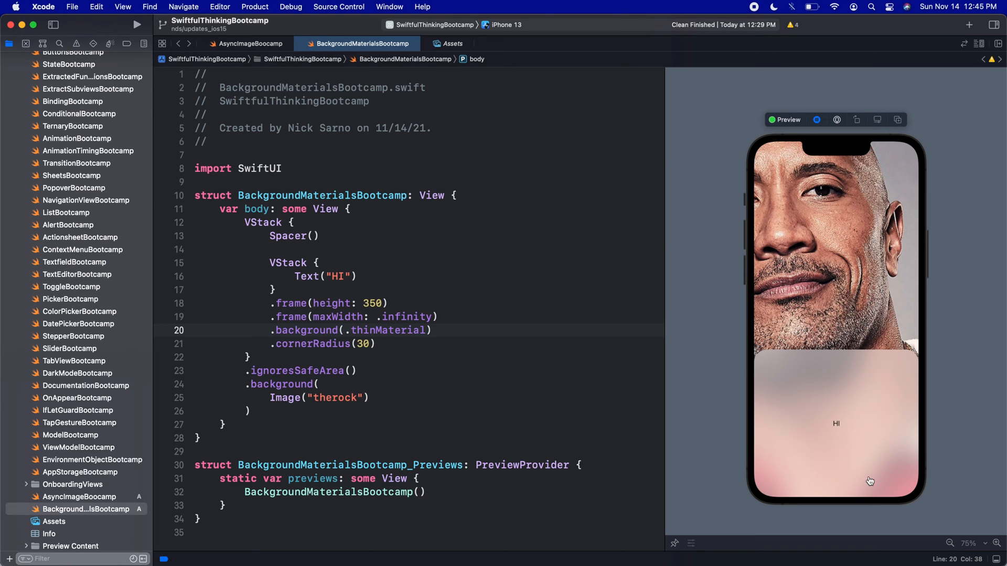
mouse_move(786, 378)
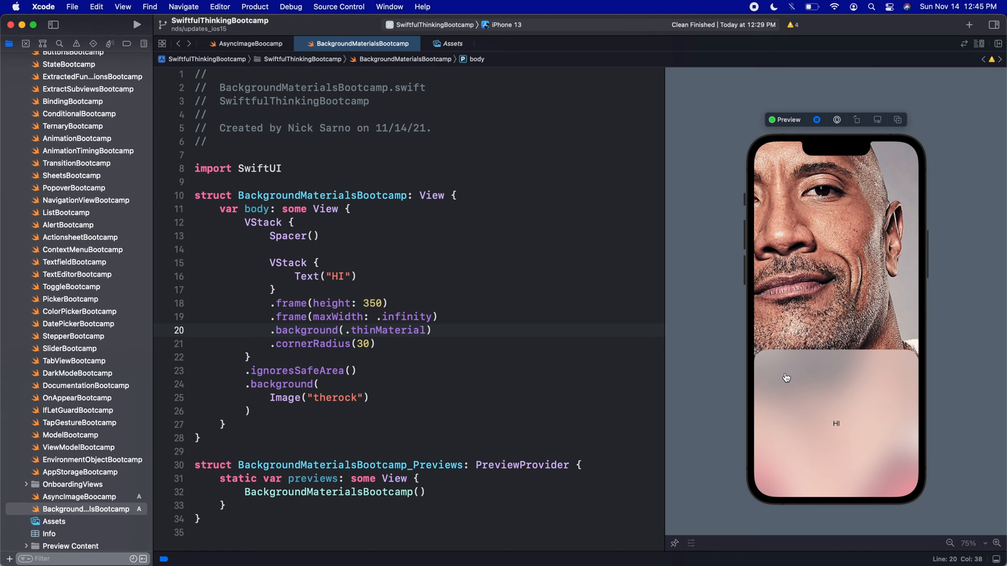
click(425, 330)
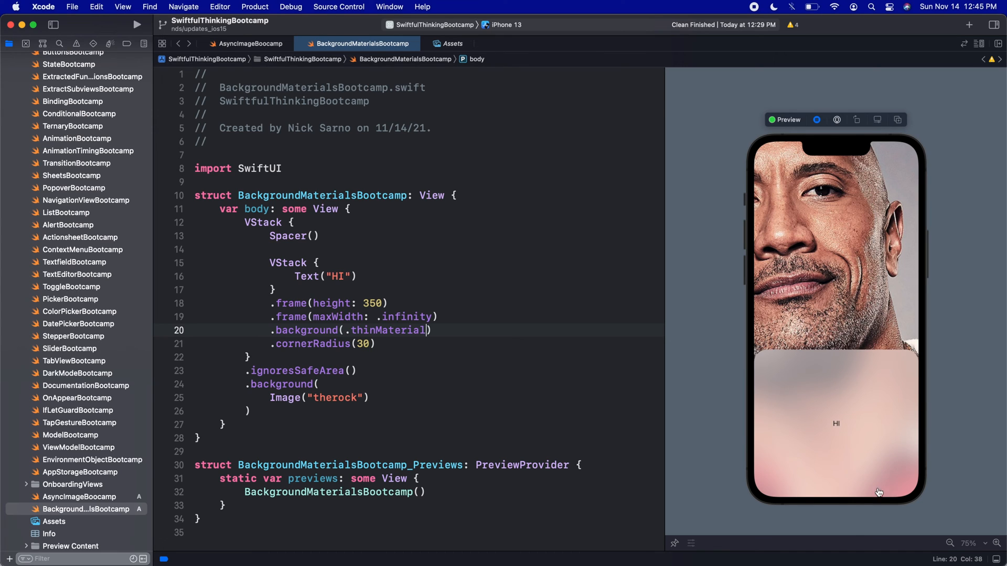
mouse_move(829, 377)
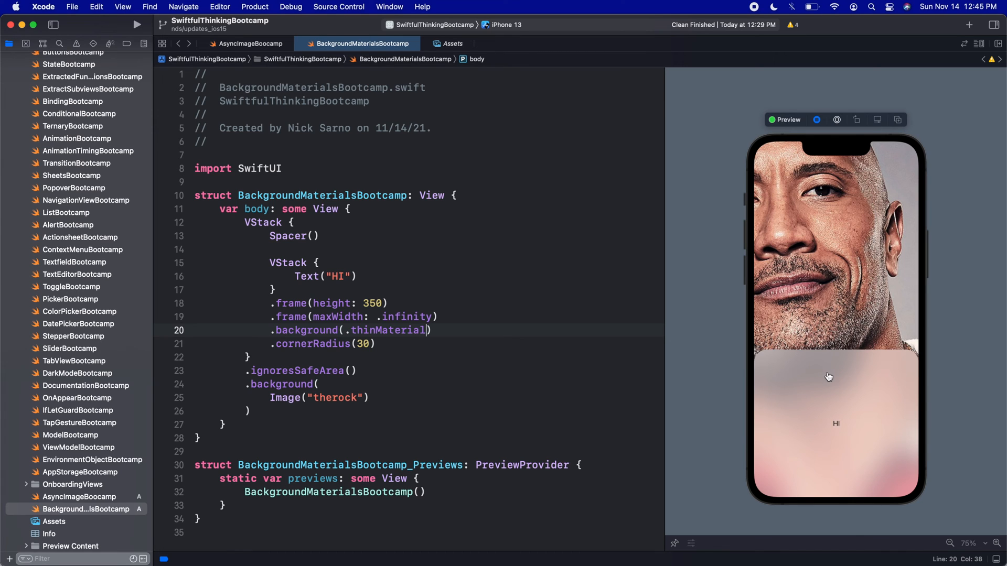
mouse_move(837, 376)
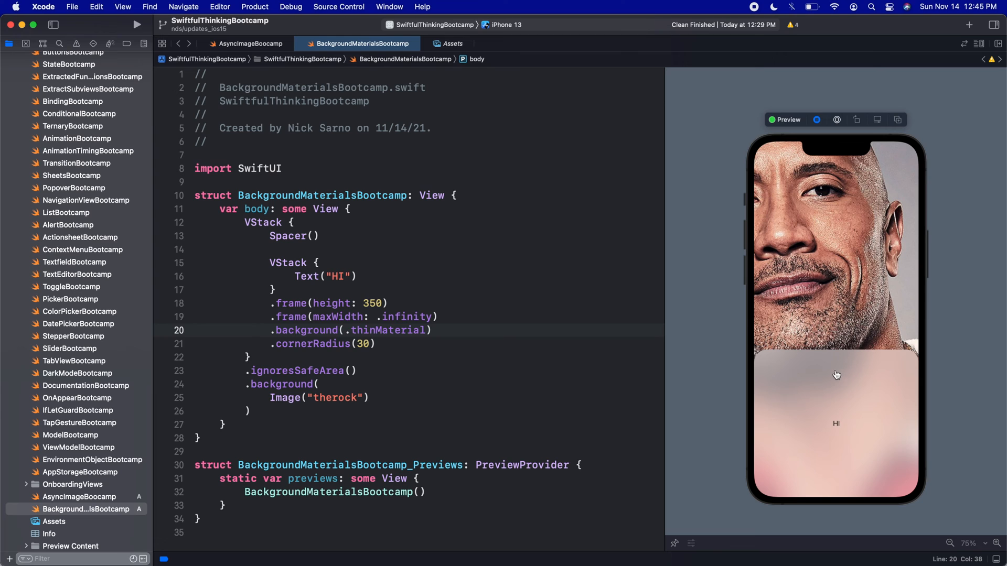
mouse_move(370, 281)
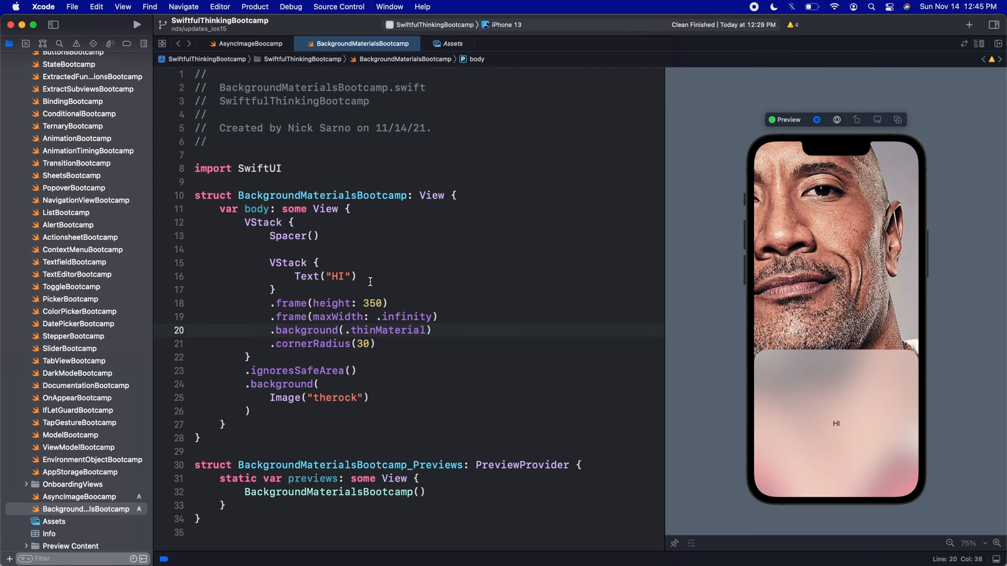
Replace the HI text with a 50×4 rounded-rectangle grabber, padded and pushed to the panel's top by a Spacer.
double_click(306, 275)
text(RoundedRectangle(cornerRadius: CGFloat)
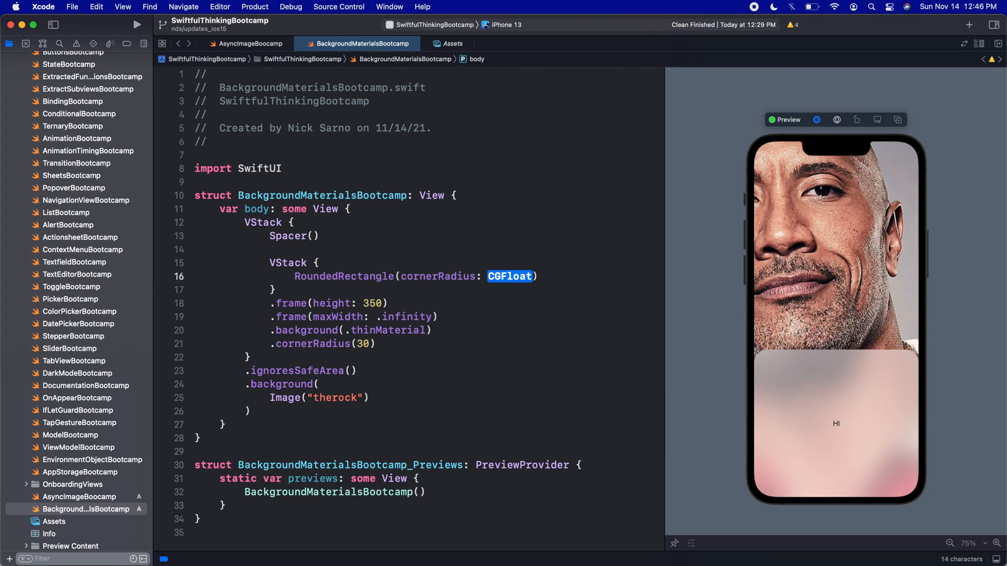
text(.frame)
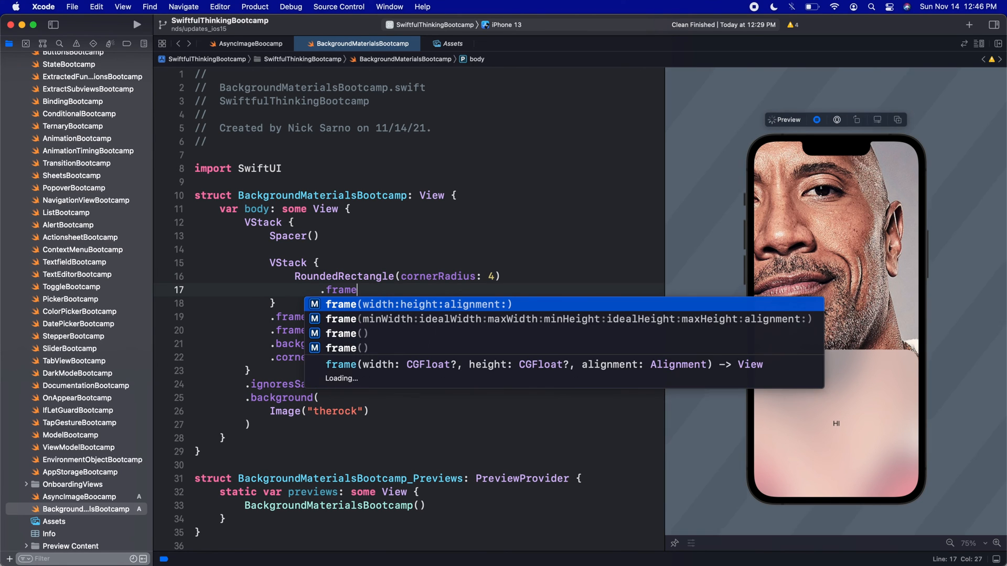
text(()
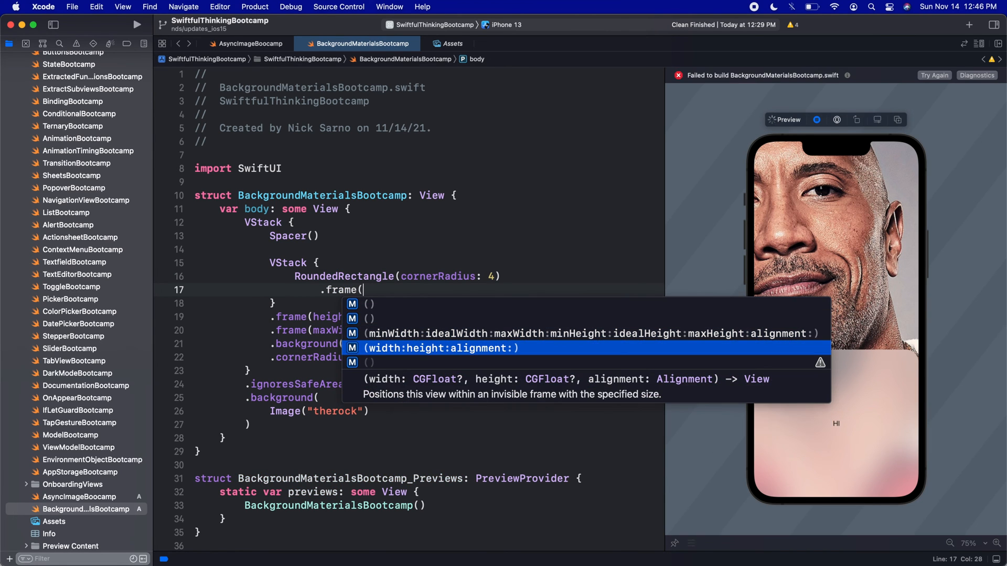
click(439, 347)
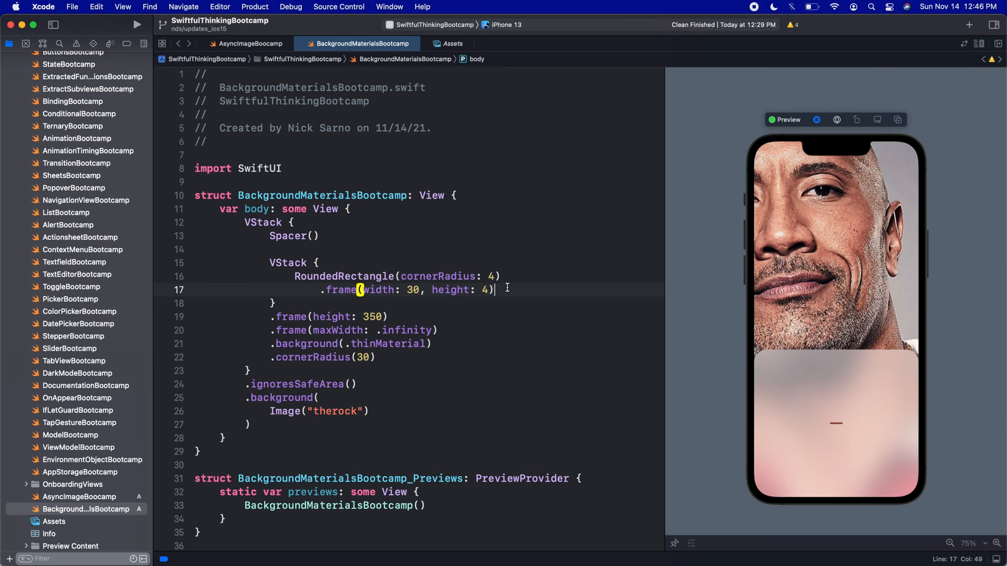
text(Spacer())
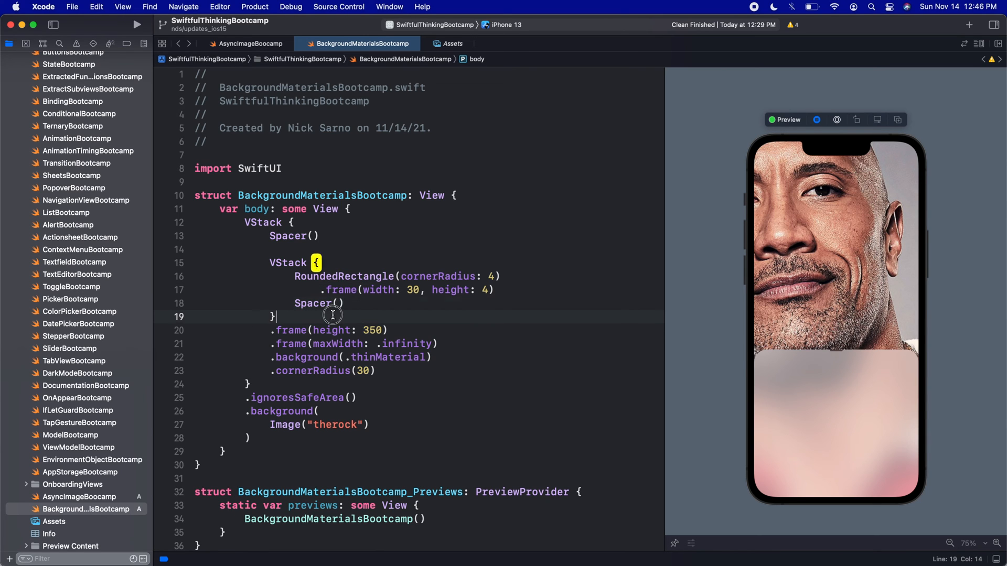
text(.padding())
click(407, 289)
text(5)
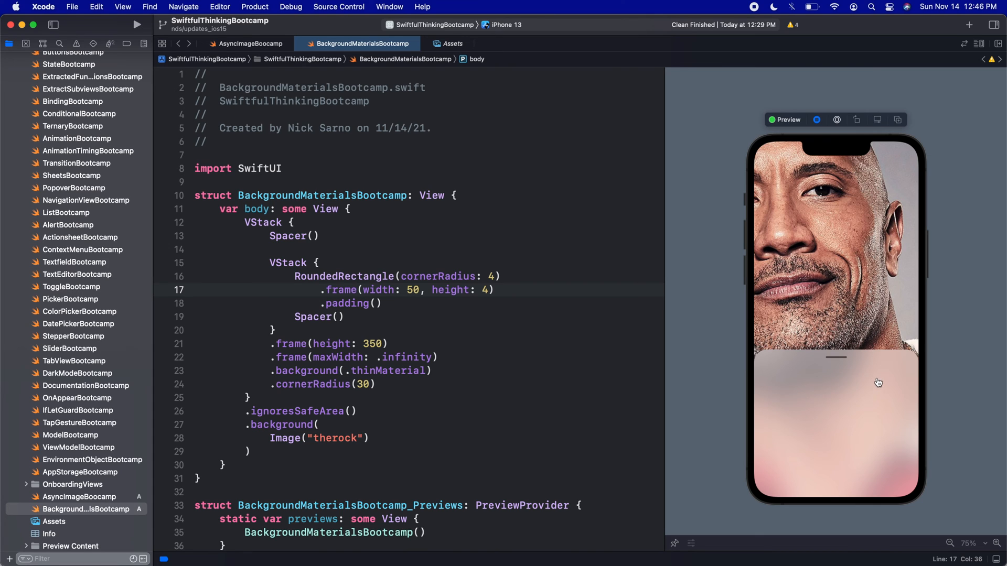
mouse_move(791, 273)
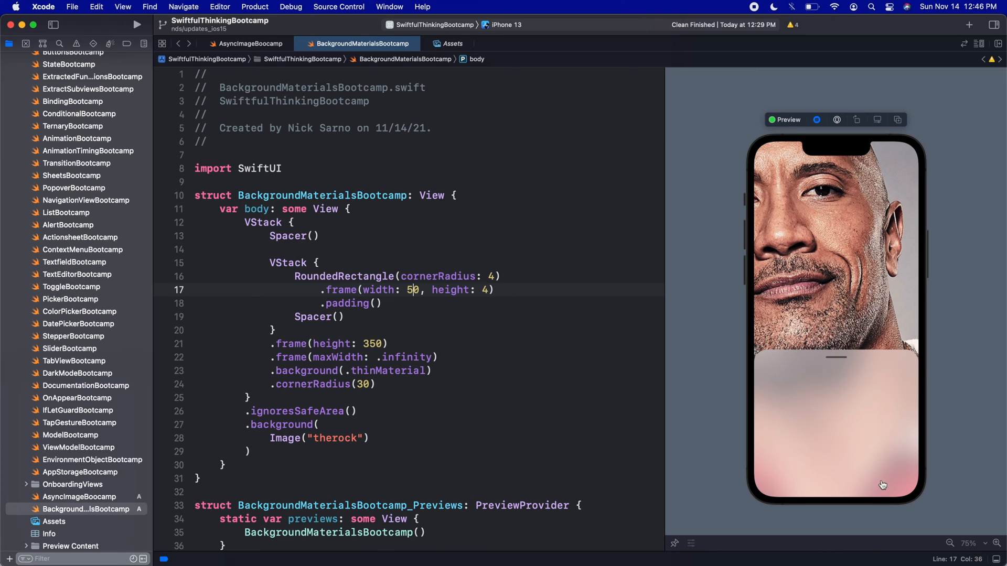
mouse_move(800, 430)
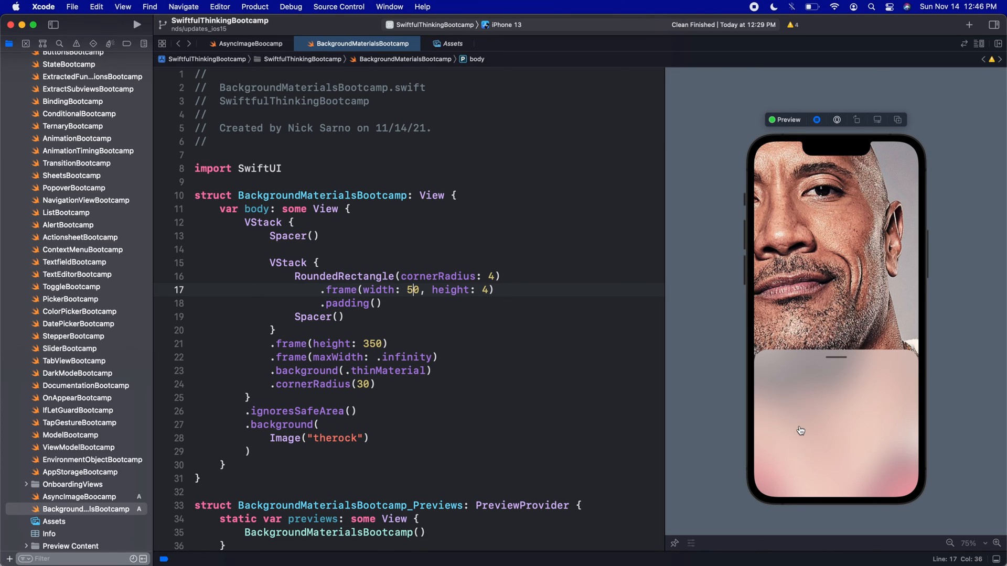
mouse_move(867, 175)
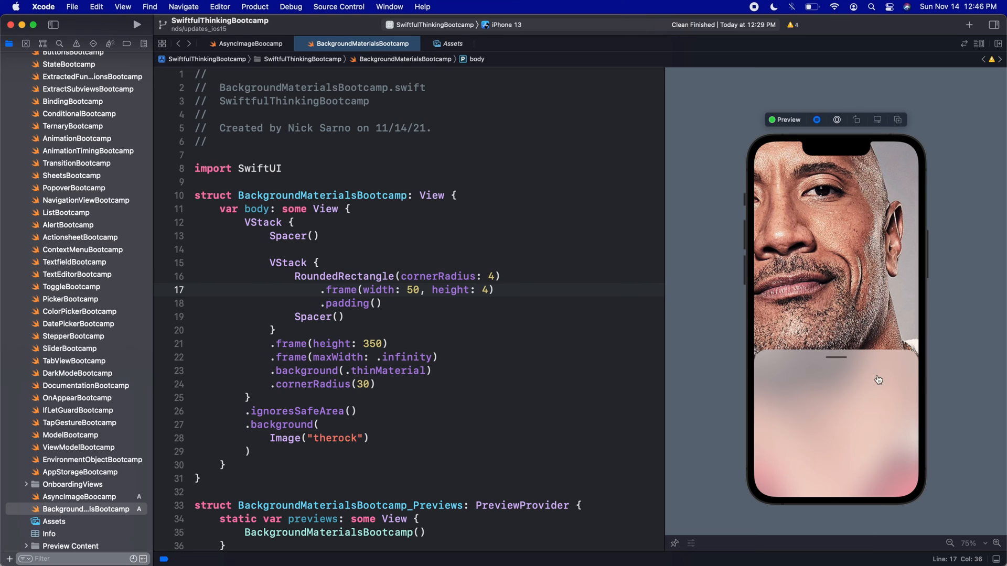
mouse_move(788, 407)
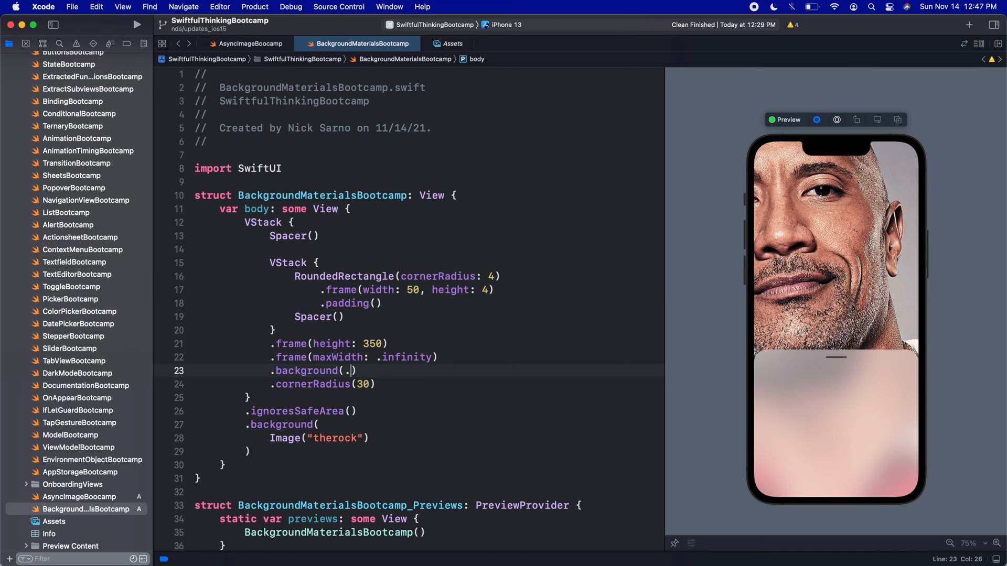
Try thickMaterial and regularMaterial, then settle on .ultraThinMaterial for the panel background.
text(thickMaterial)
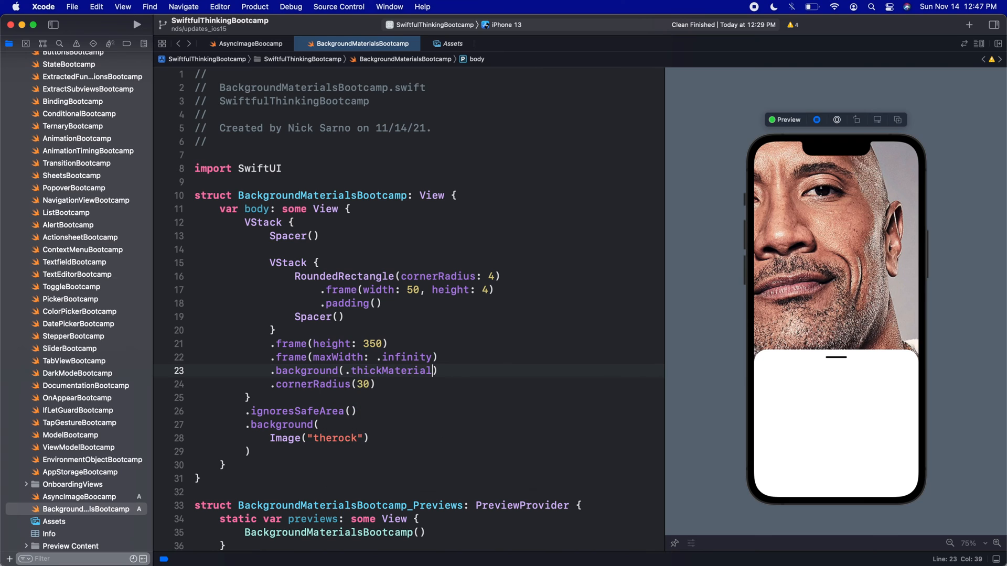
text(mat)
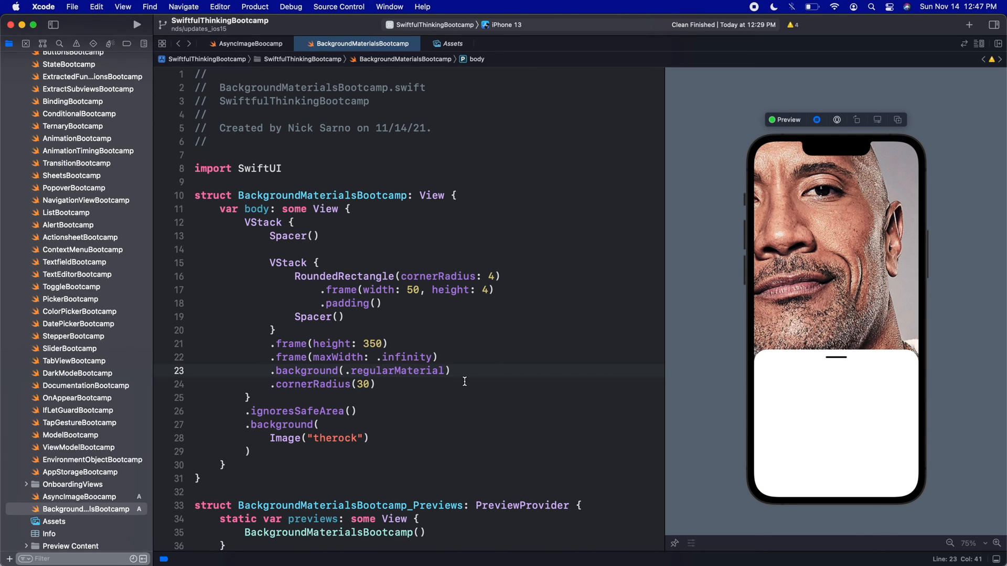
double_click(396, 370)
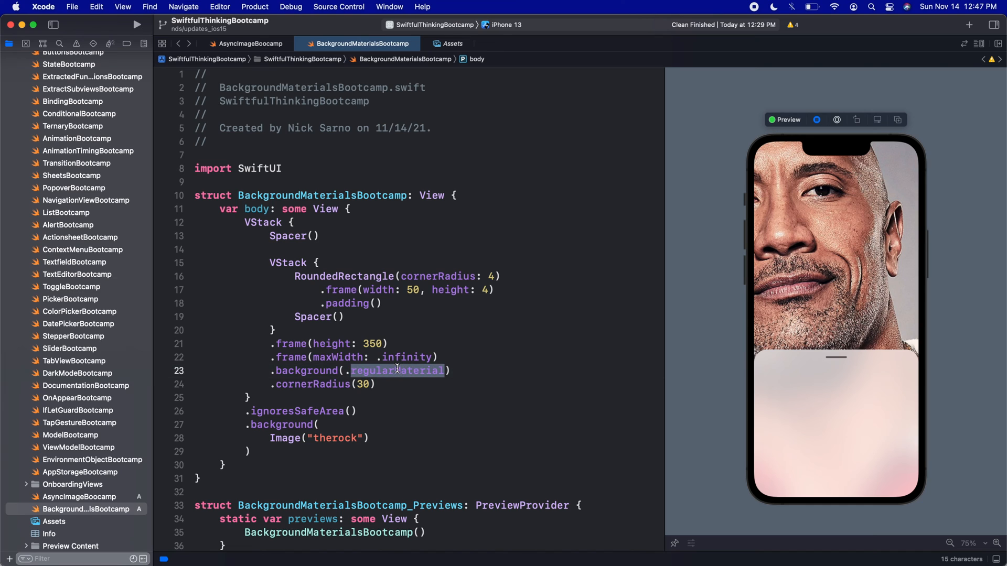
text(ulti)
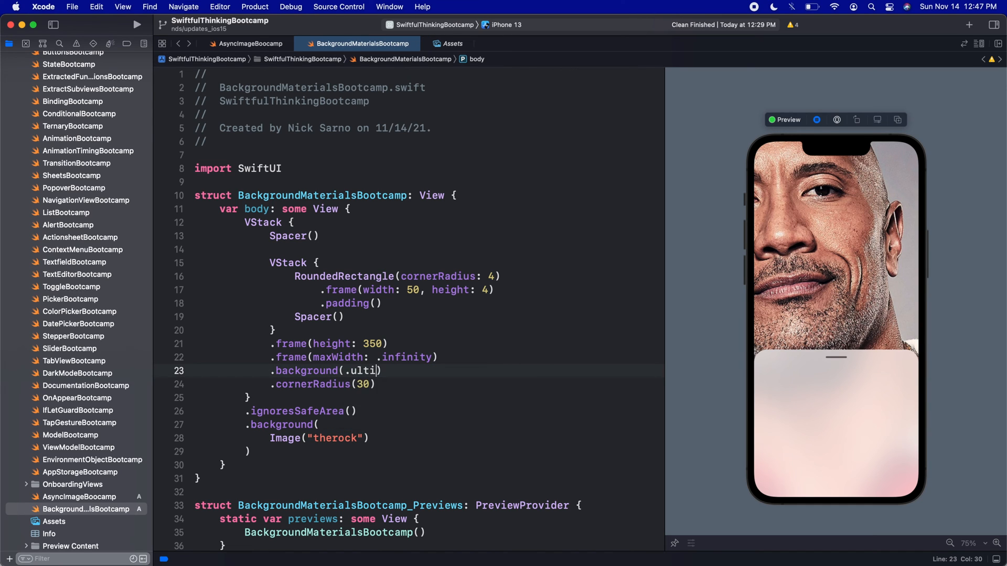
text(raThinMaterial)
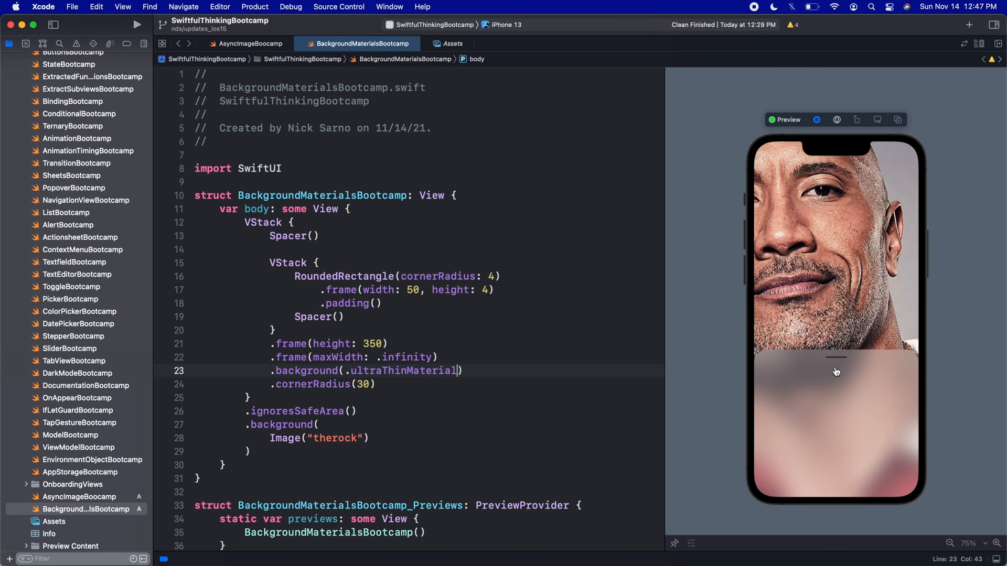
mouse_move(851, 402)
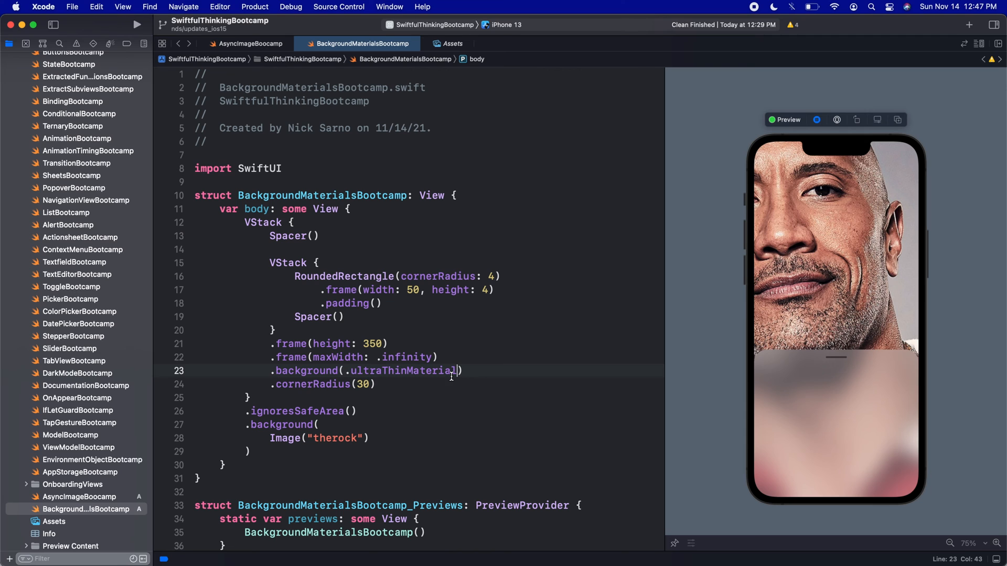
Jump to the definition of ultraThinMaterial and review SwiftUI's list of Material variants.
right_click(403, 370)
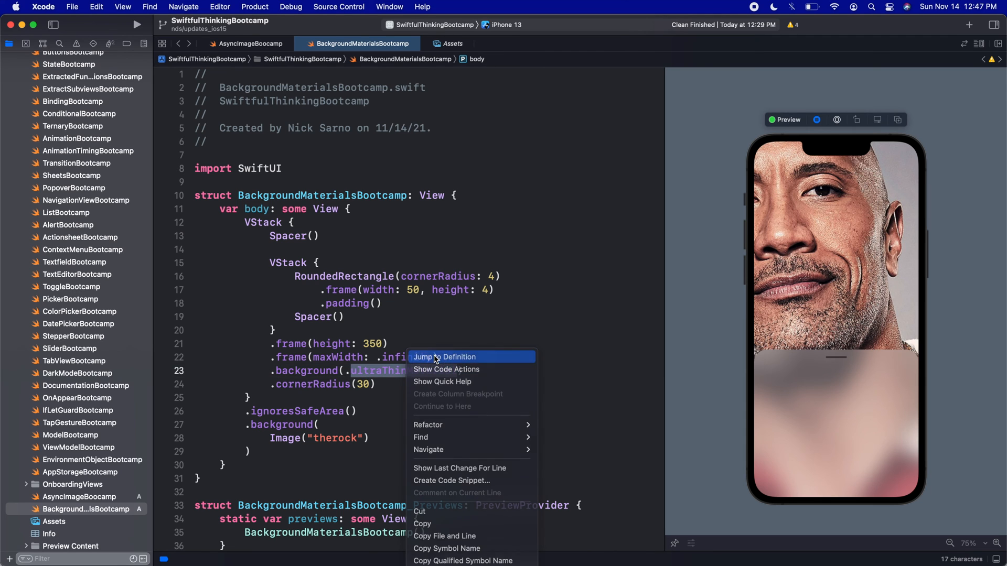
click(445, 357)
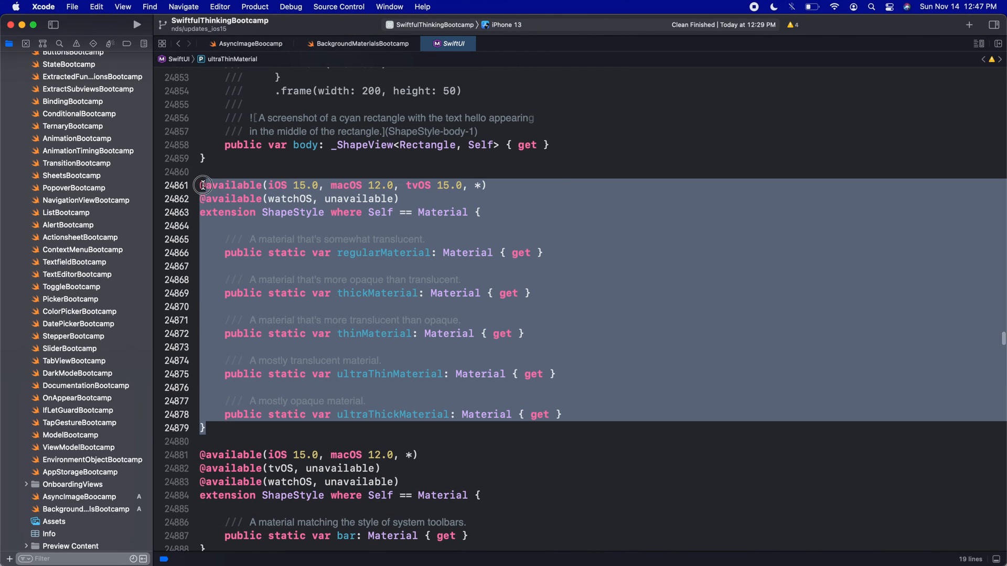
double_click(303, 186)
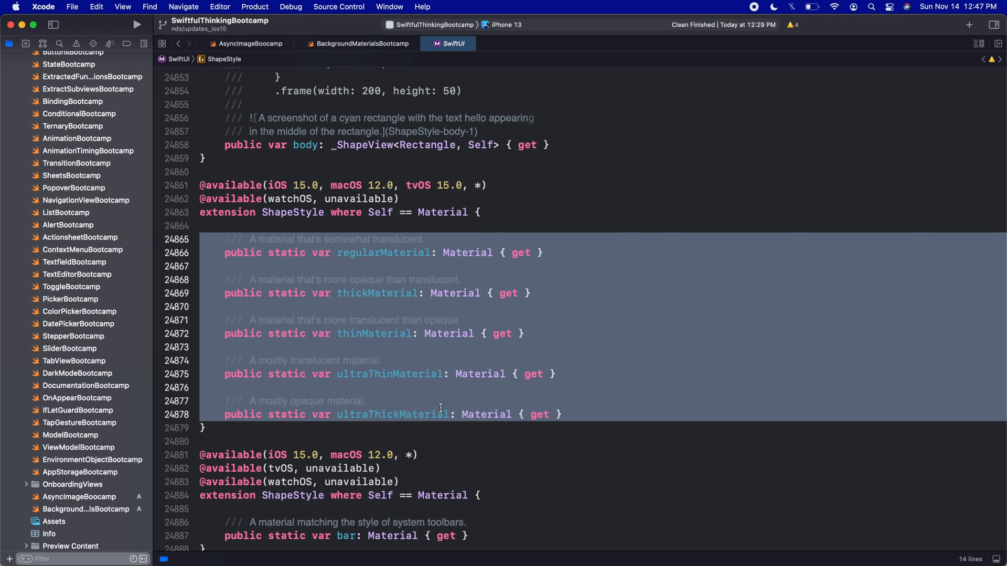
click(384, 292)
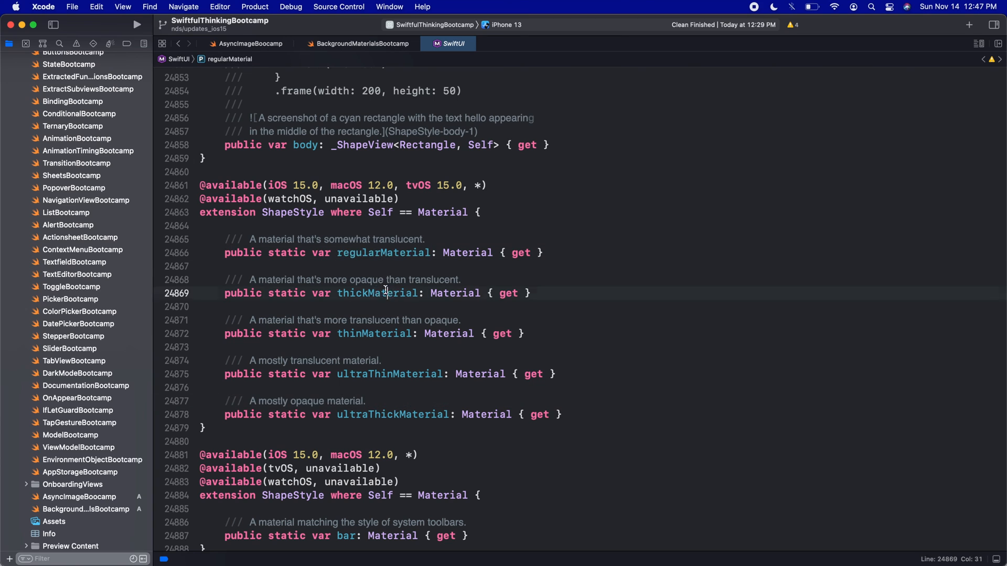
double_click(388, 373)
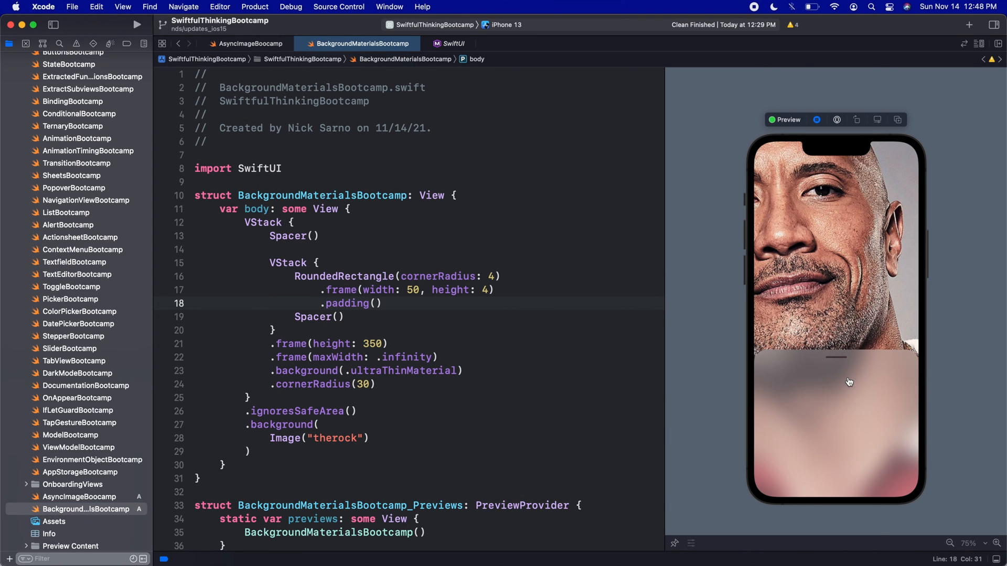
mouse_move(818, 448)
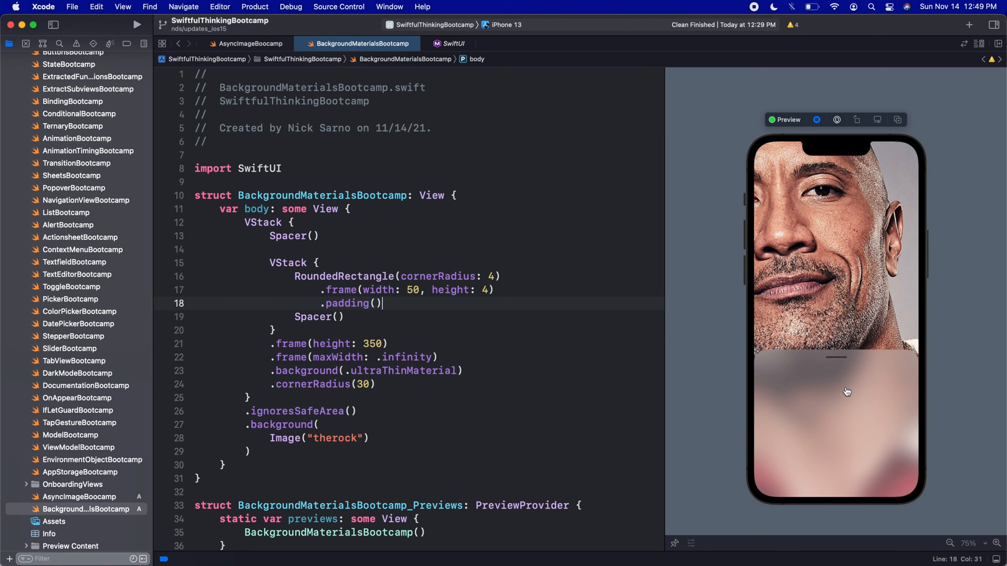
mouse_move(860, 379)
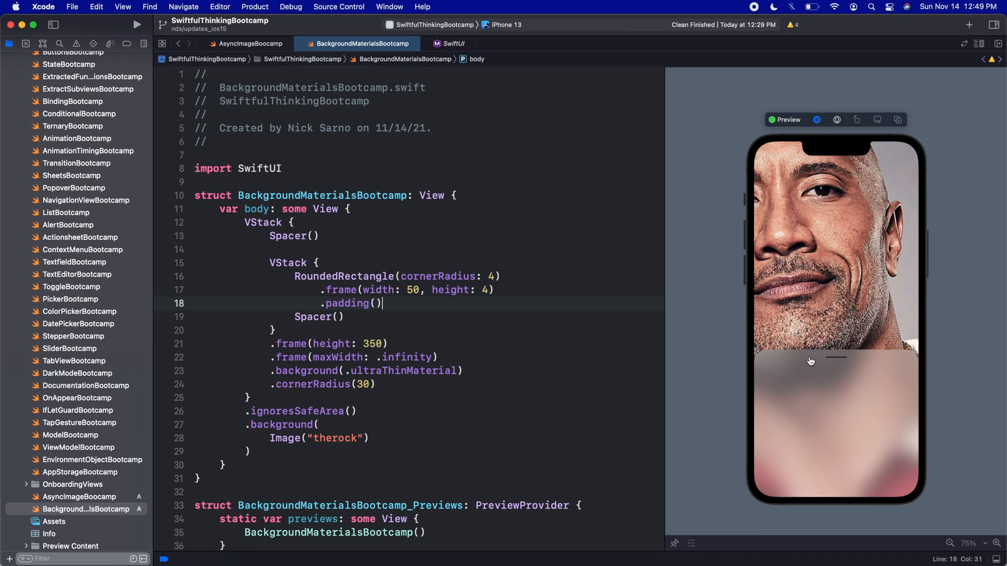
mouse_move(848, 383)
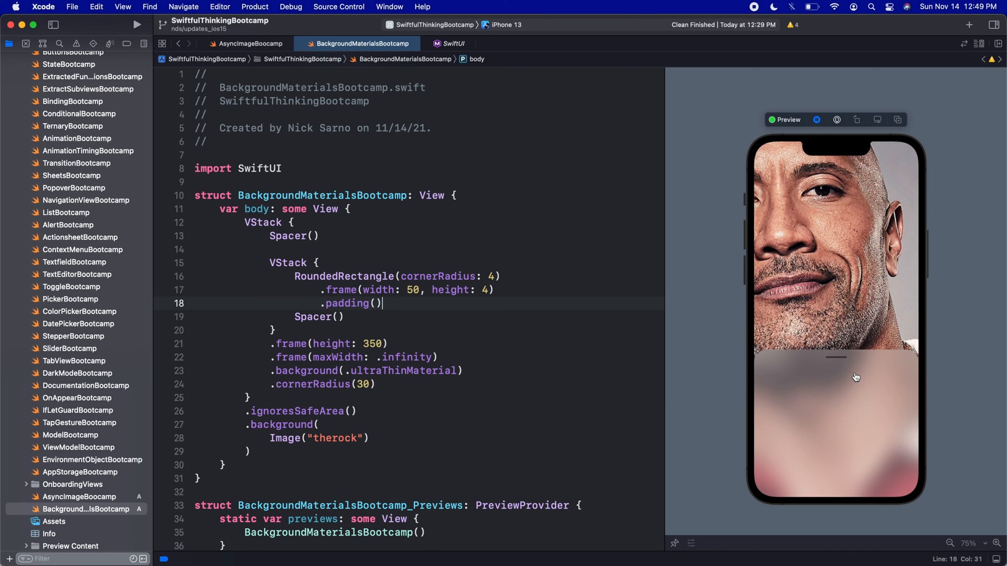
mouse_move(641, 343)
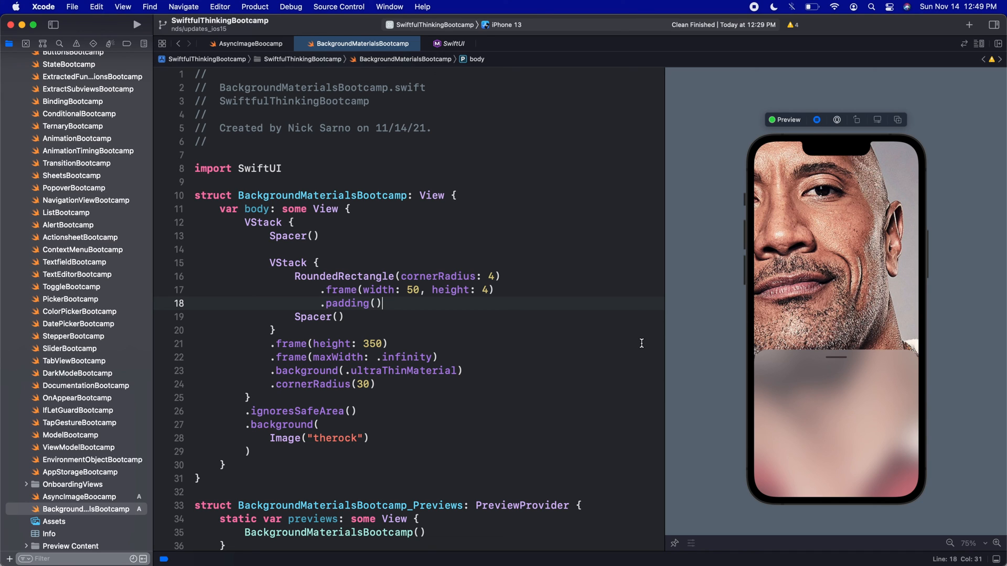